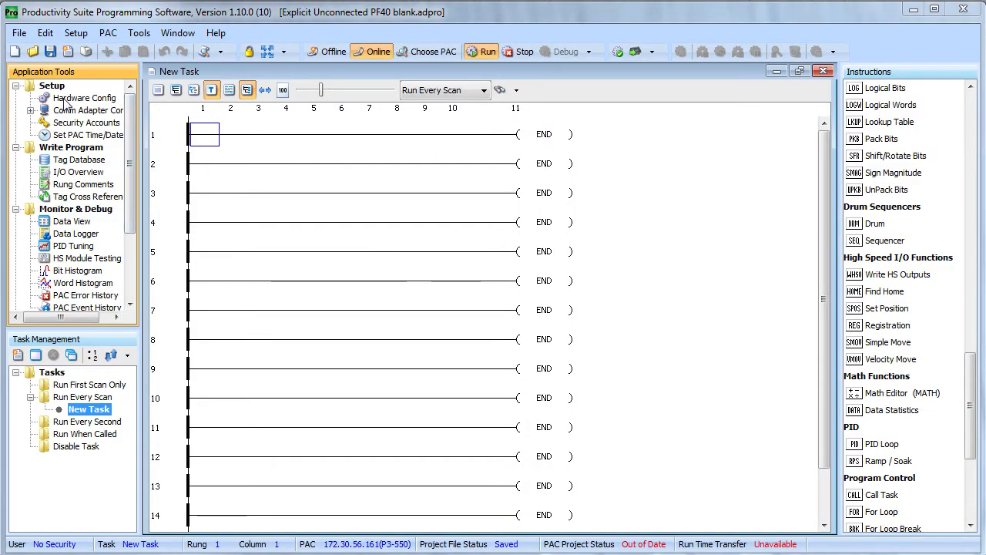
Step: Add a generic EtherNet/IP client PF40_Unconnected at IP 172.30.56.163 in Hardware Config
left_click(84, 98)
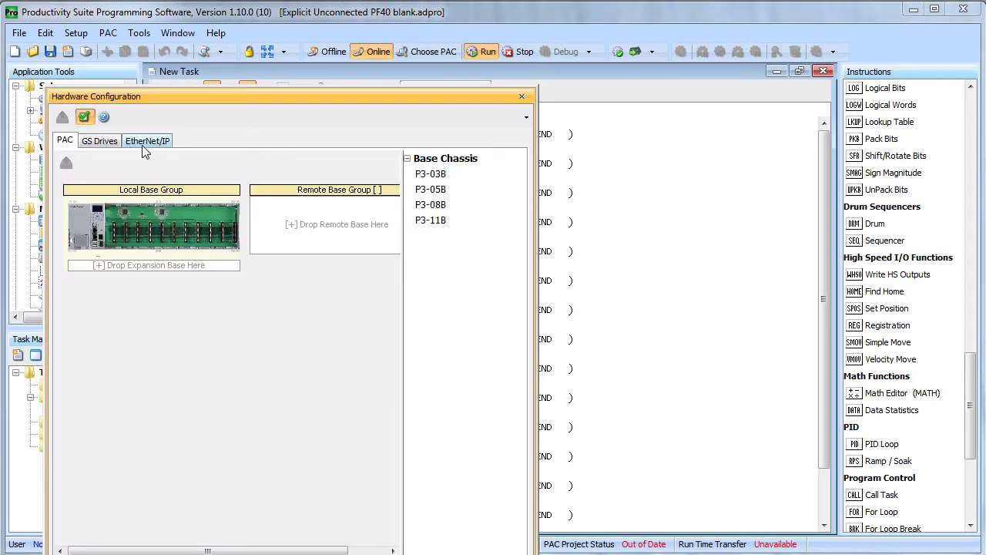
left_click(146, 140)
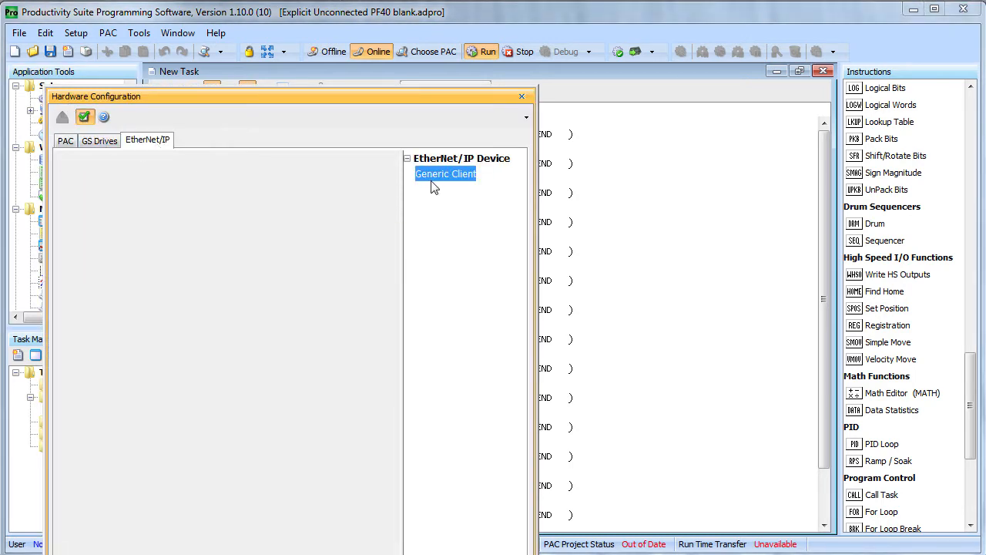
double_click(446, 173)
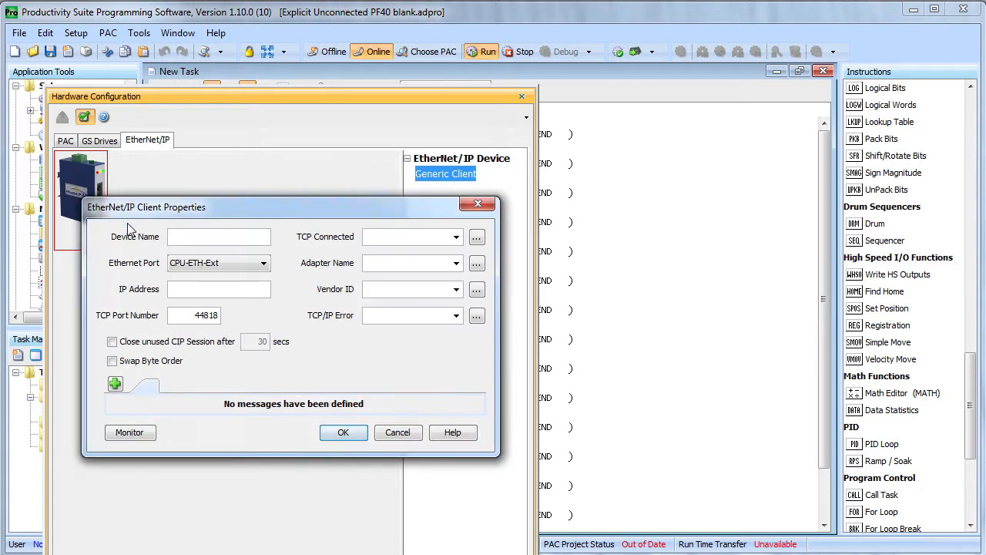
type("PF40_Unconnected")
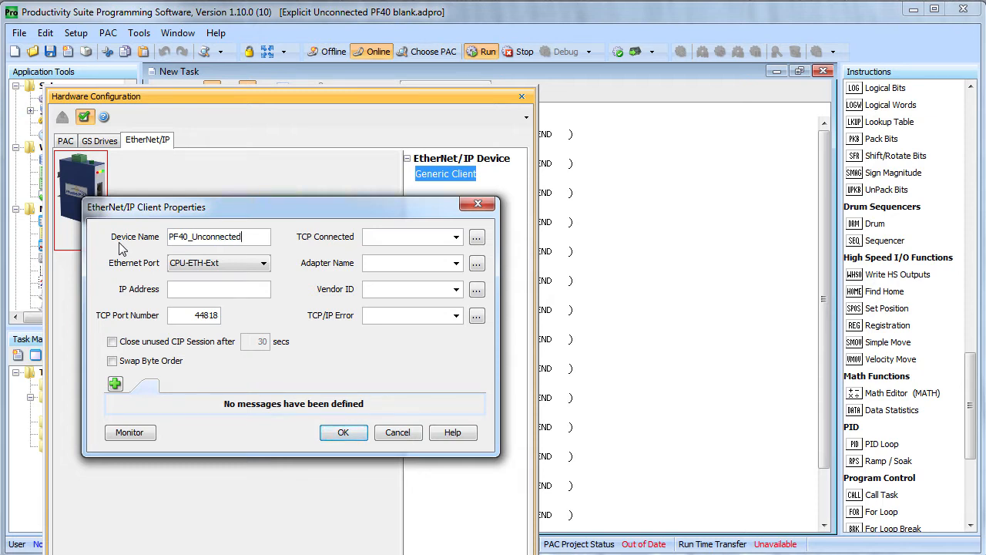
type("172.30.56.163")
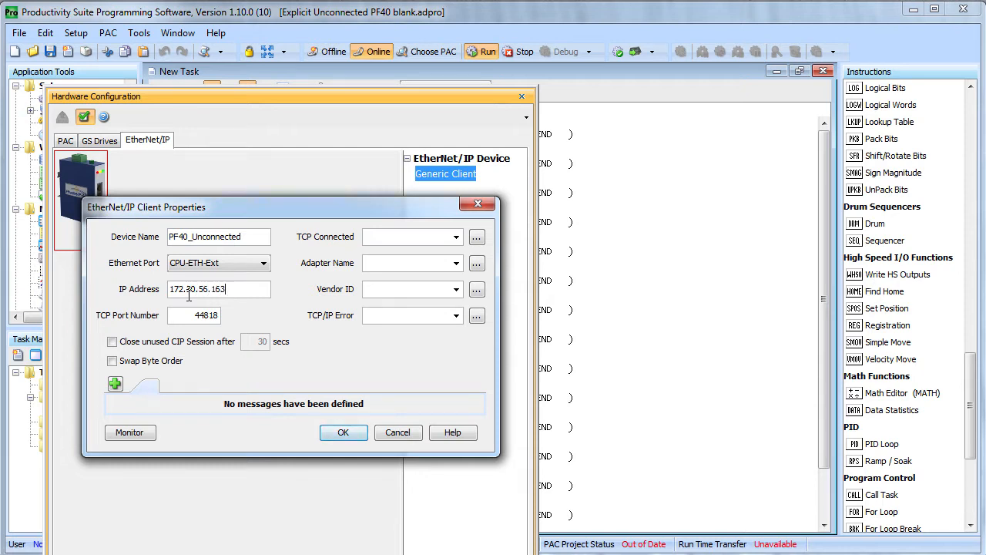
Step: Assign the client's connection, name, vendor and TCP/IP error tags and create them
left_click(455, 237)
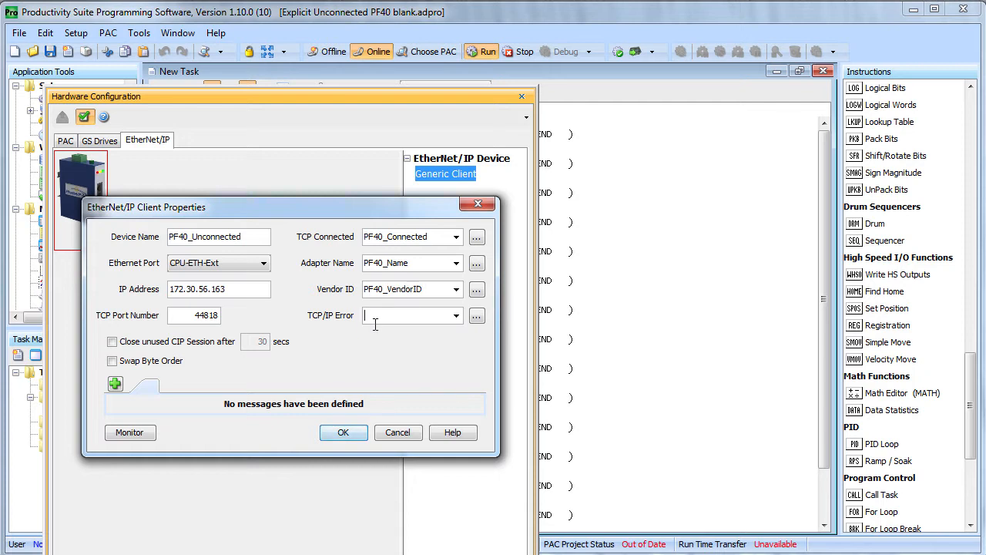
left_click(456, 314)
type("PF40_TCP_Error")
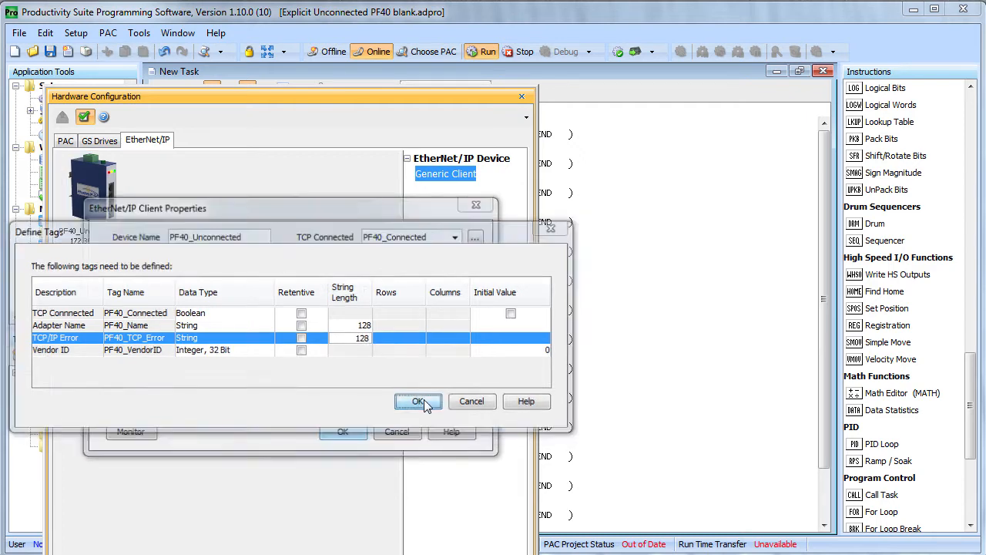
left_click(418, 400)
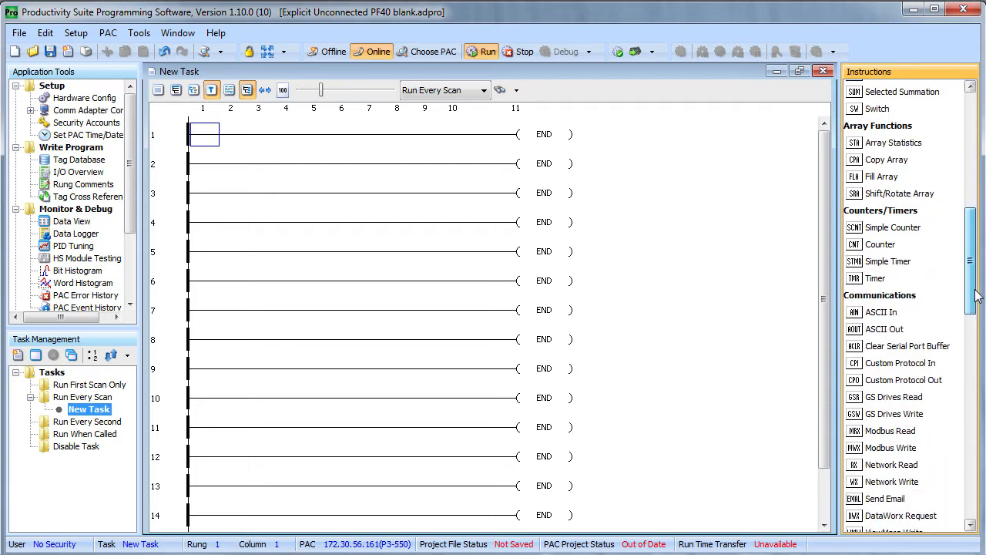
Step: Place an EtherNet/IP explicit message on rung 1 targeting PF40_Unconnected as an unconnected message
scroll("down", 3)
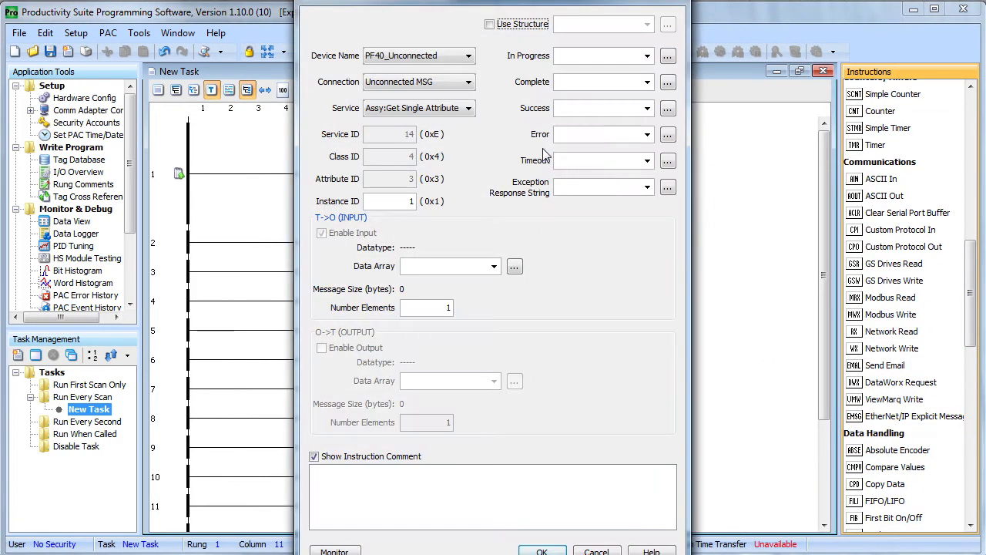
left_click(468, 55)
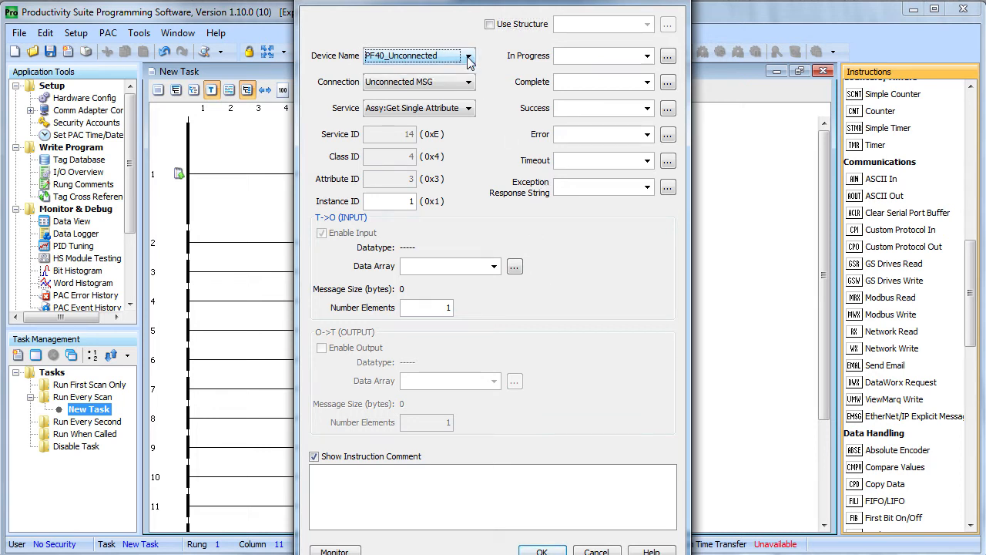
left_click(470, 81)
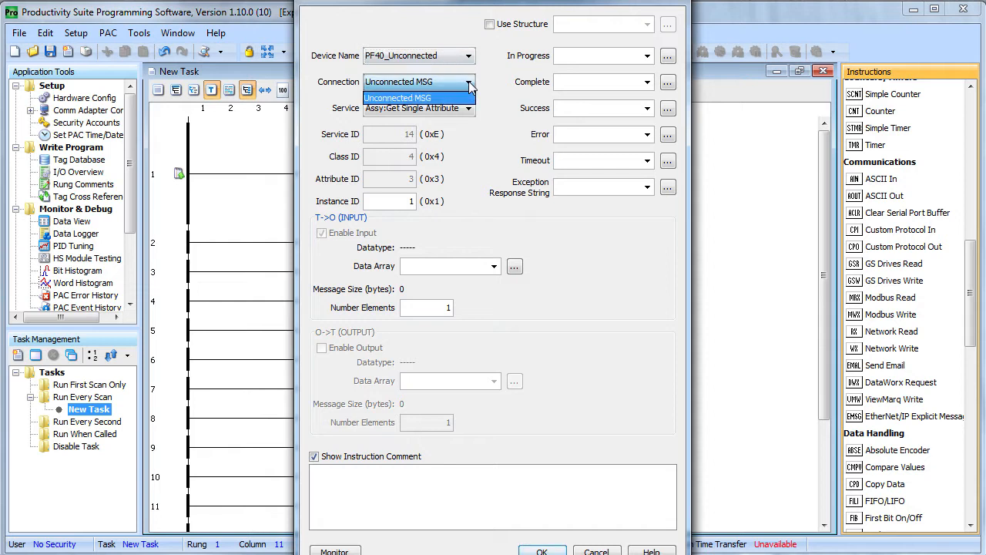
left_click(398, 98)
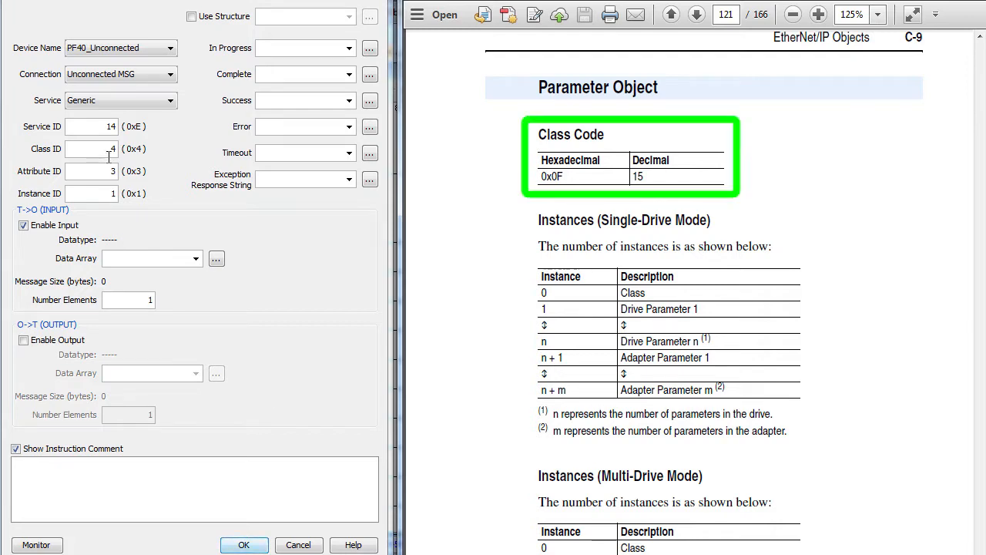
Step: Set the message to the PowerFlex parameter object, class ID 15, instance ID 31
type("15")
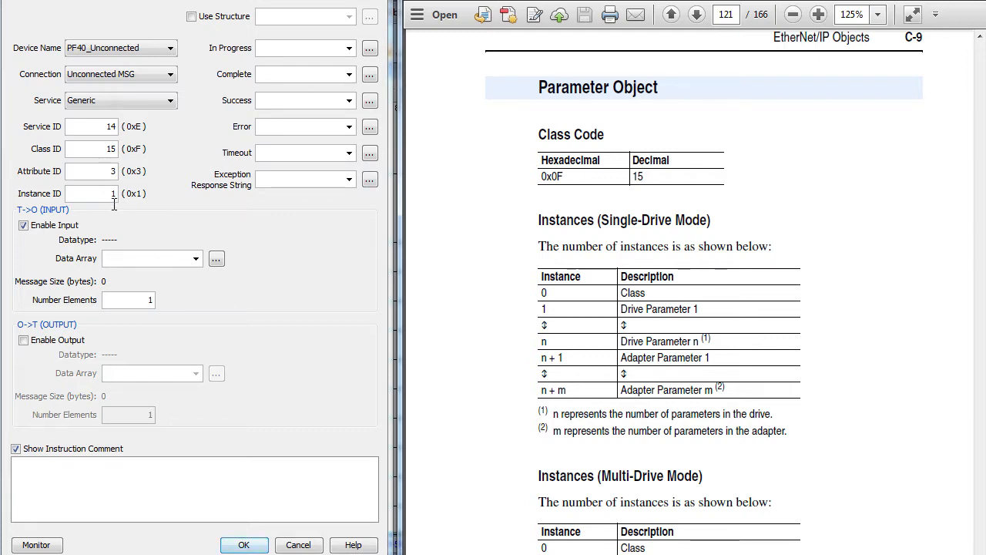
type("31")
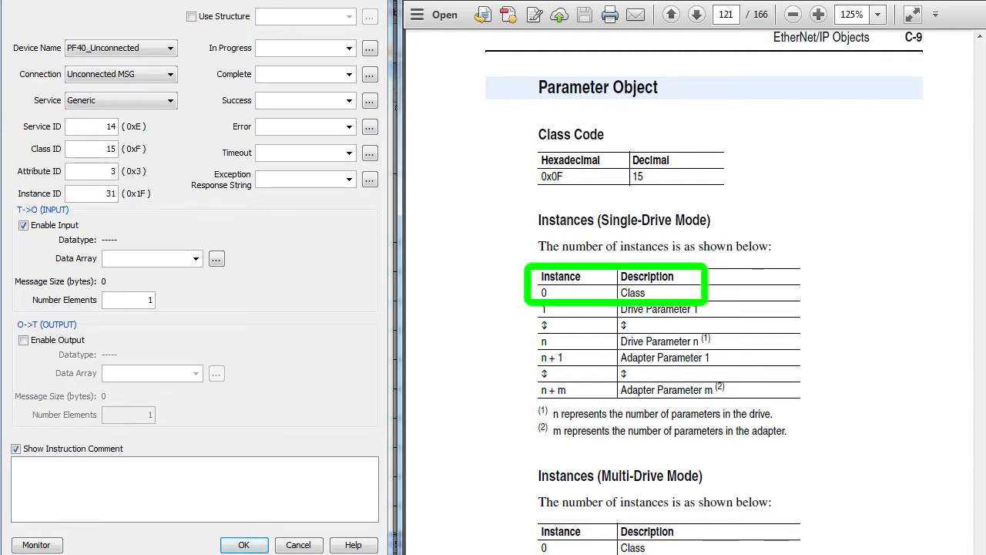
left_click(695, 14)
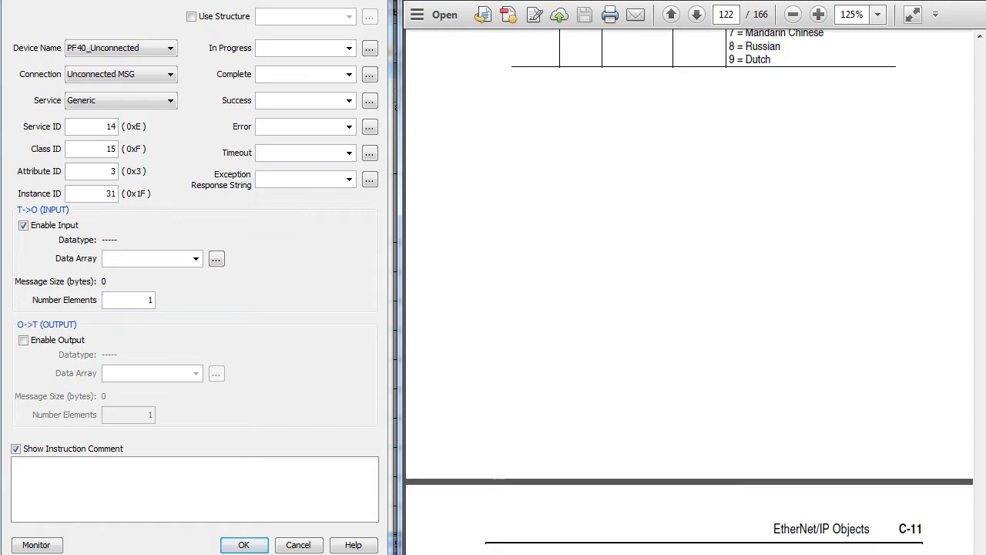
Step: Return from the manual to set attribute ID 1 read into a new NP_Voltage unsigned 16-bit array
left_click(695, 14)
type("1")
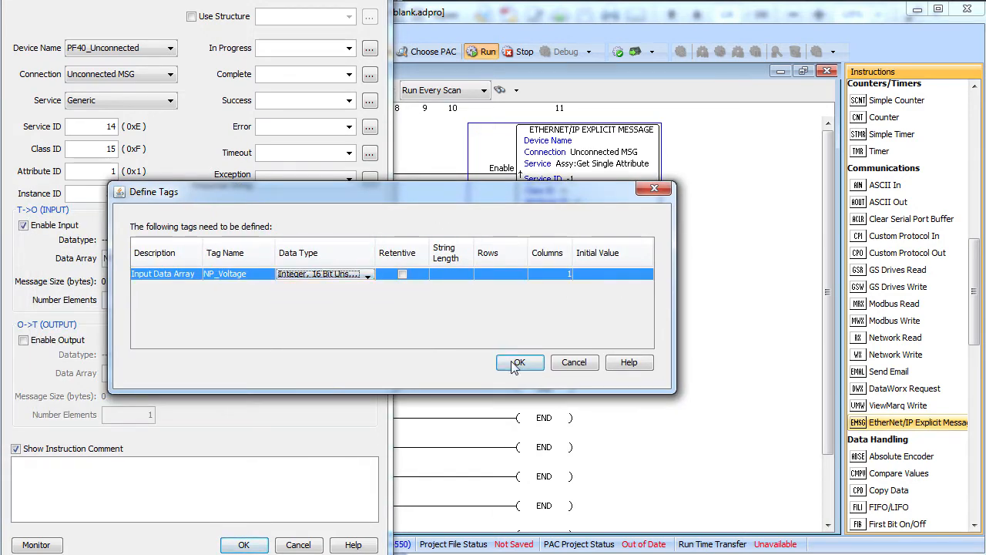
Step: Create the NP_Voltage array tag and enable a status structure named NP_Voltage
left_click(518, 362)
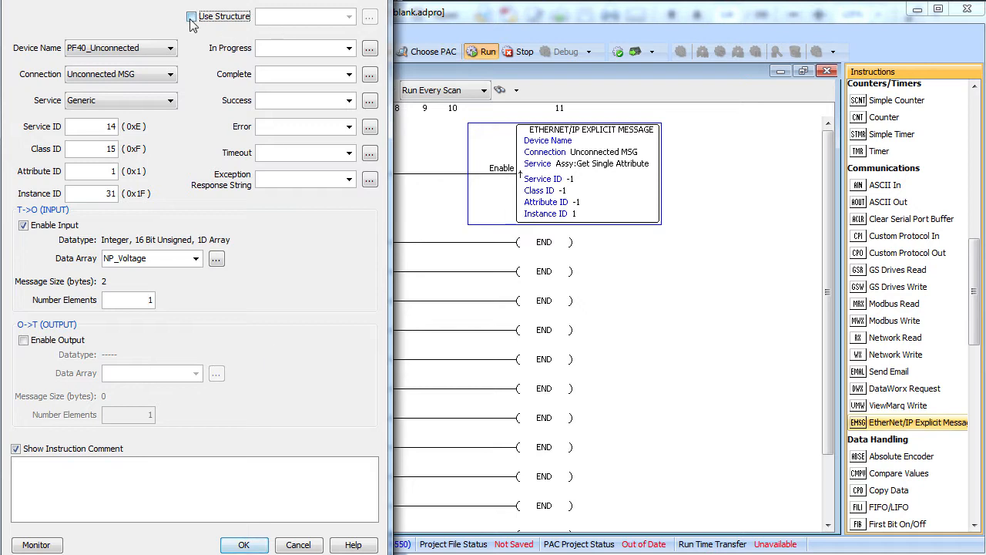
left_click(191, 16)
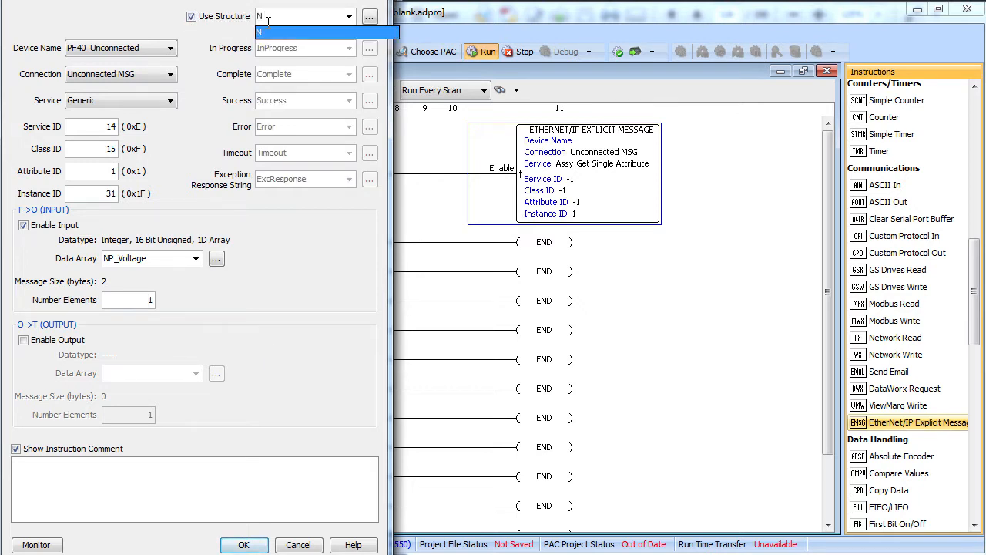
type("P_Volt")
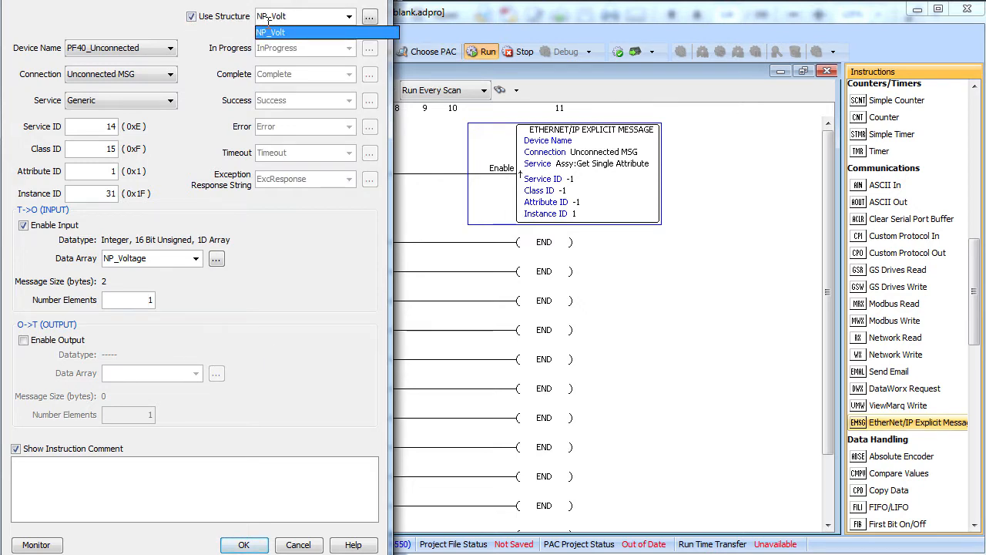
left_click(244, 545)
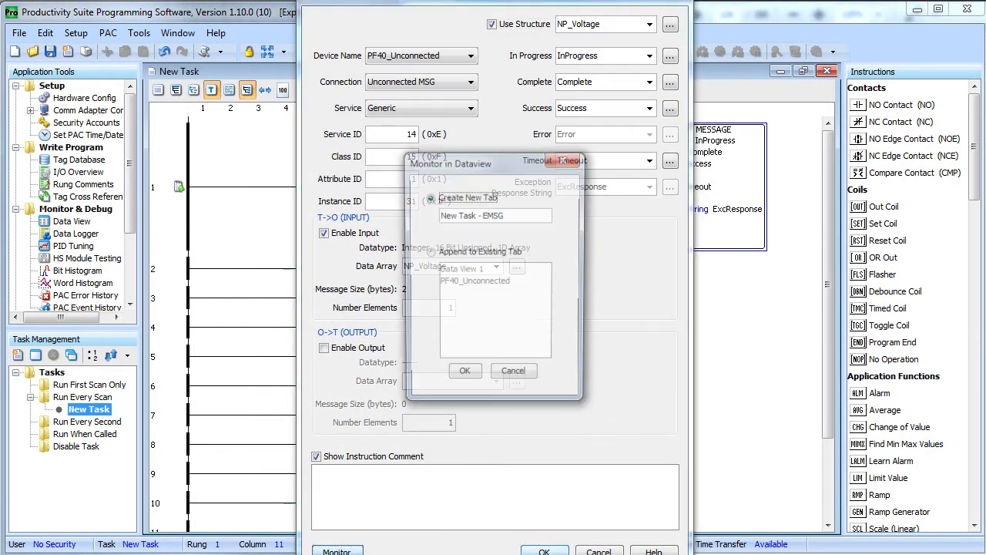
Step: Append the message tags to the PF40_Unconnected data view and accept the instruction
left_click(429, 252)
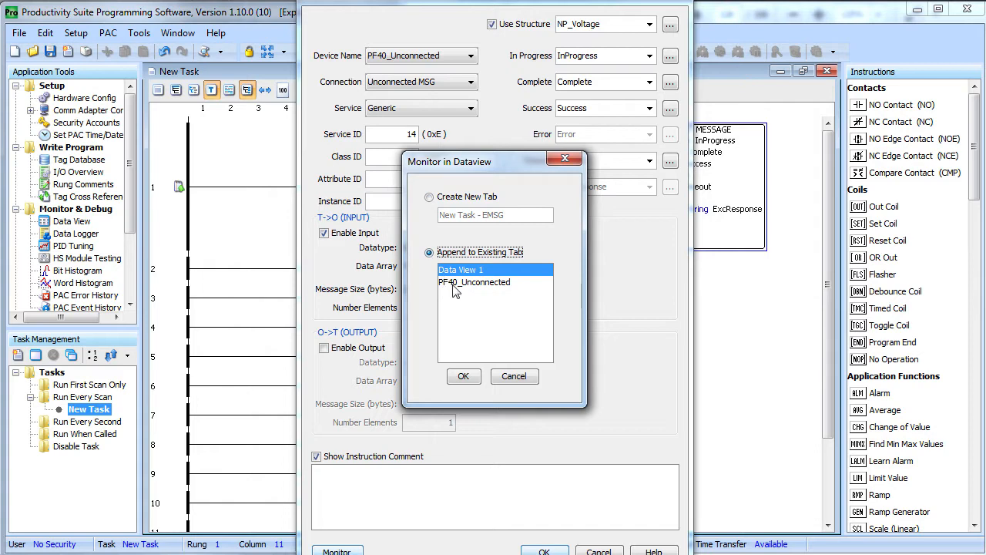
left_click(463, 376)
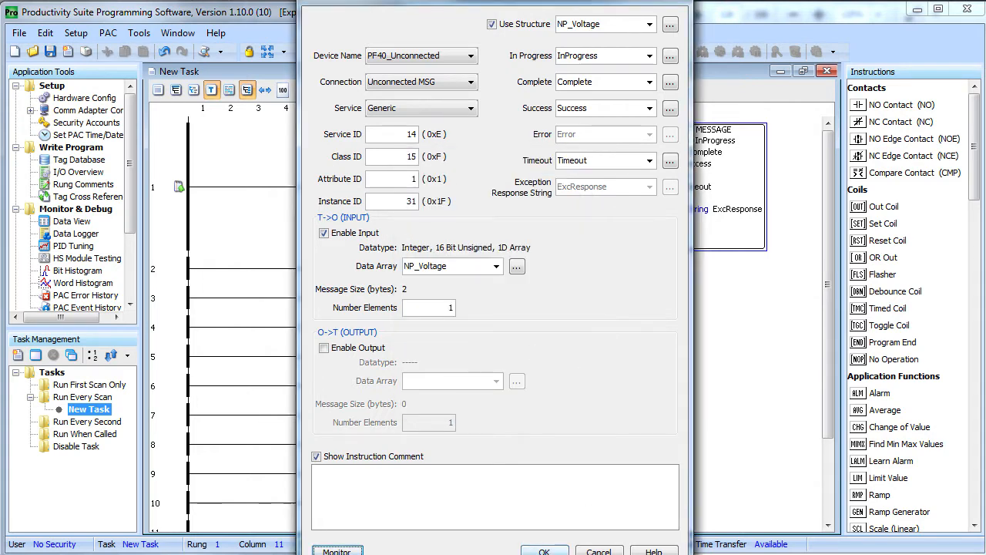
left_click(544, 550)
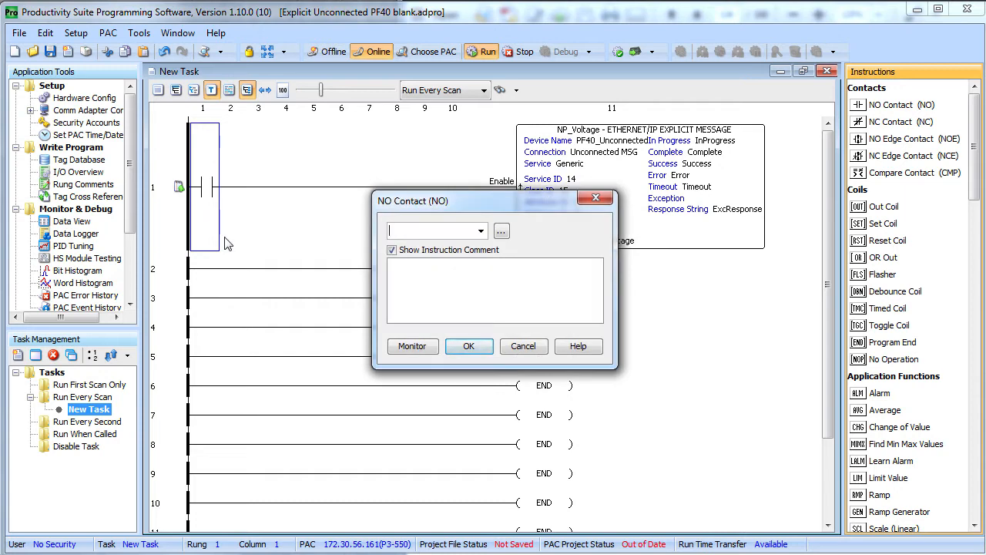
Step: Confirm contact c0 before the message and write c0 on from the data view
left_click(469, 345)
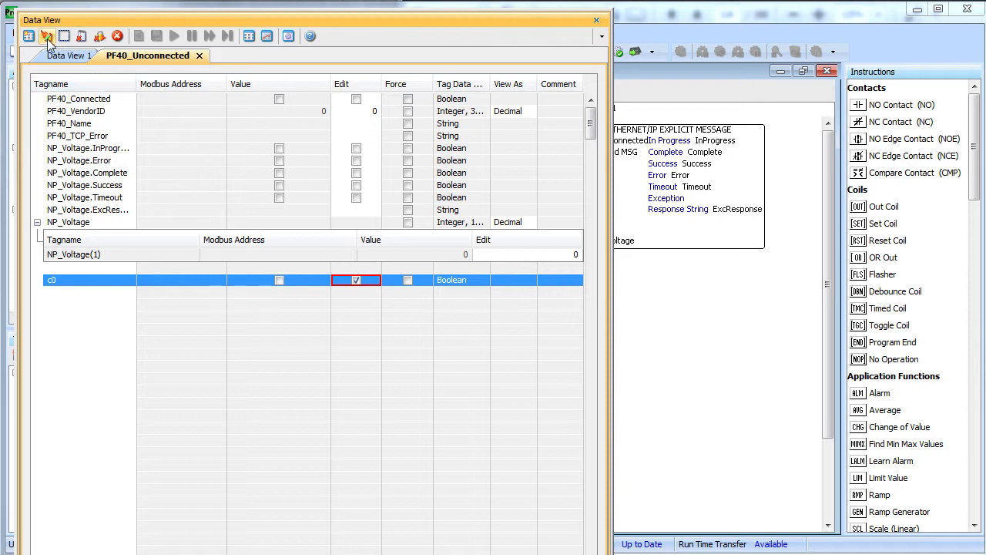
left_click(47, 36)
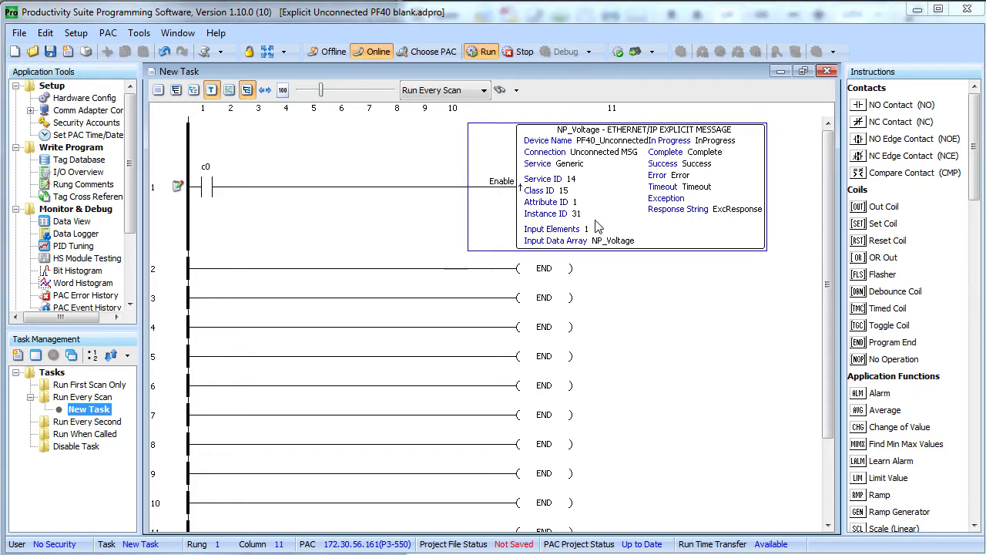
Step: Edit the copied message on rung 2 to attribute ID 5 with structure name DataType
double_click(639, 185)
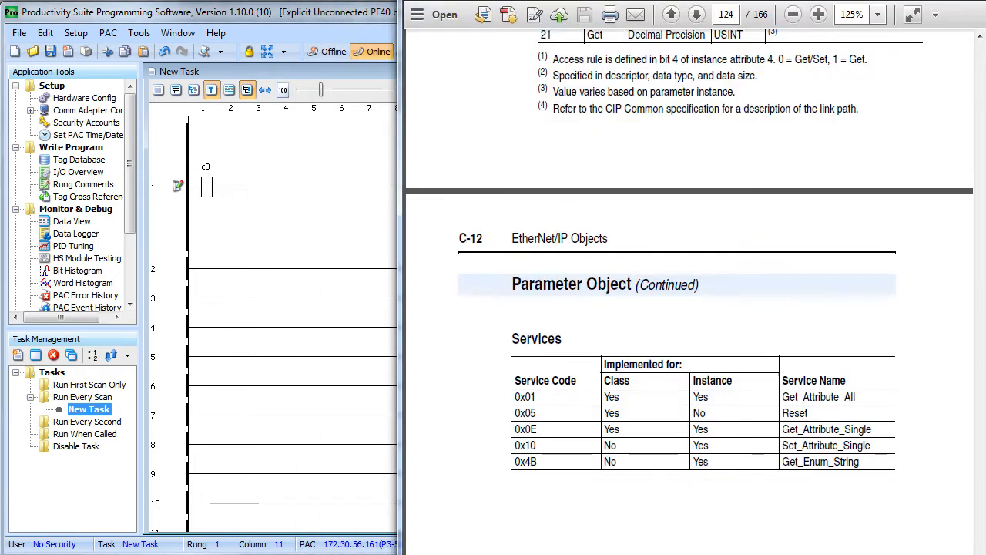
left_click(671, 14)
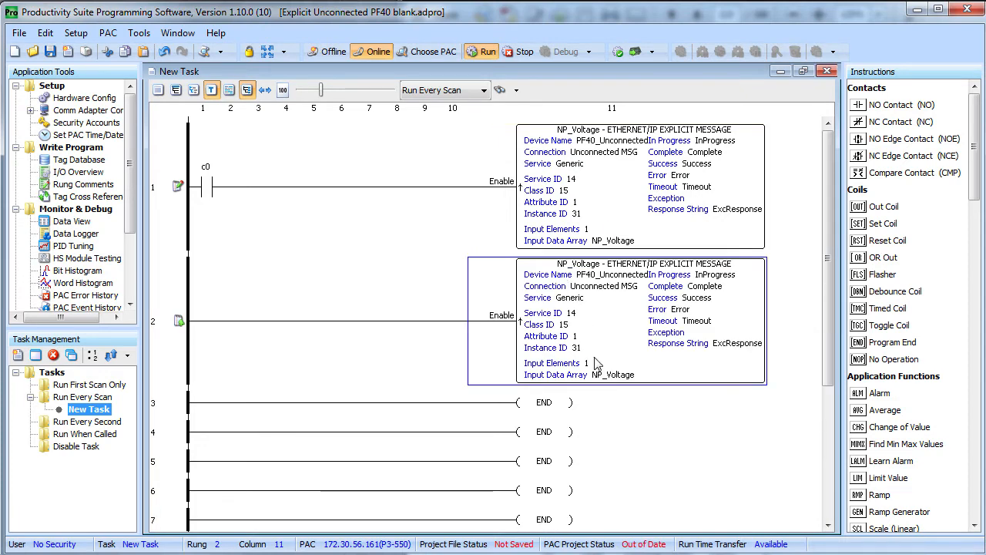
double_click(639, 321)
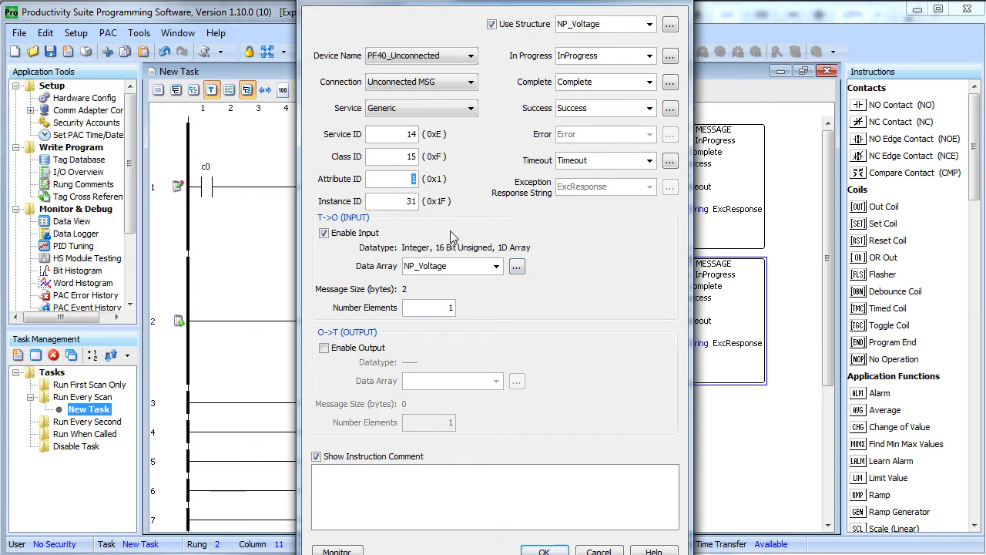
type("5")
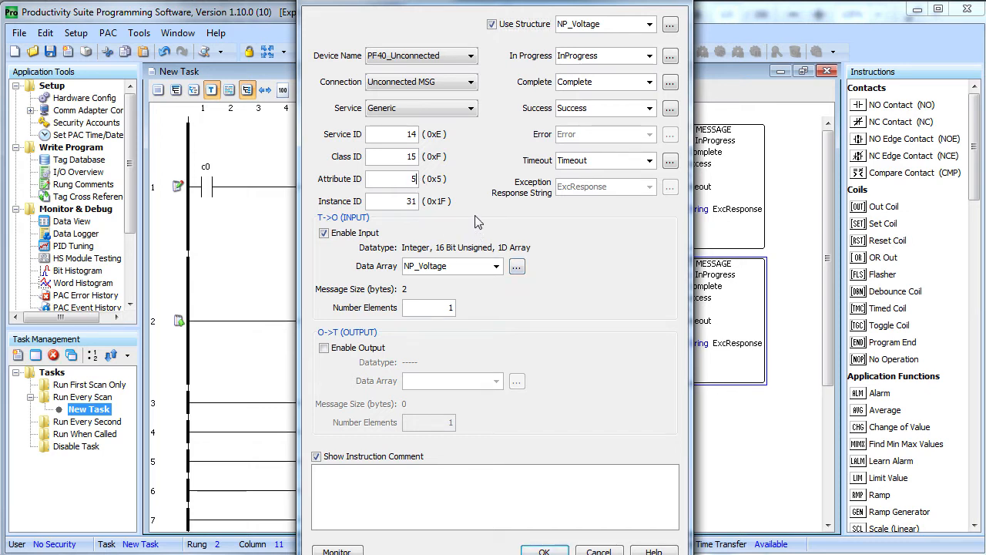
mouse_move(601, 24)
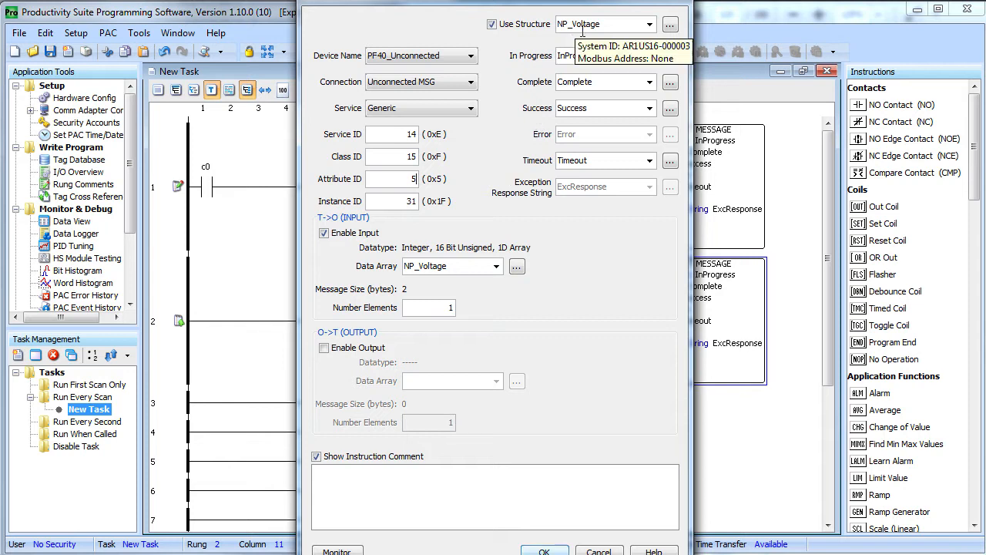
type("DataType")
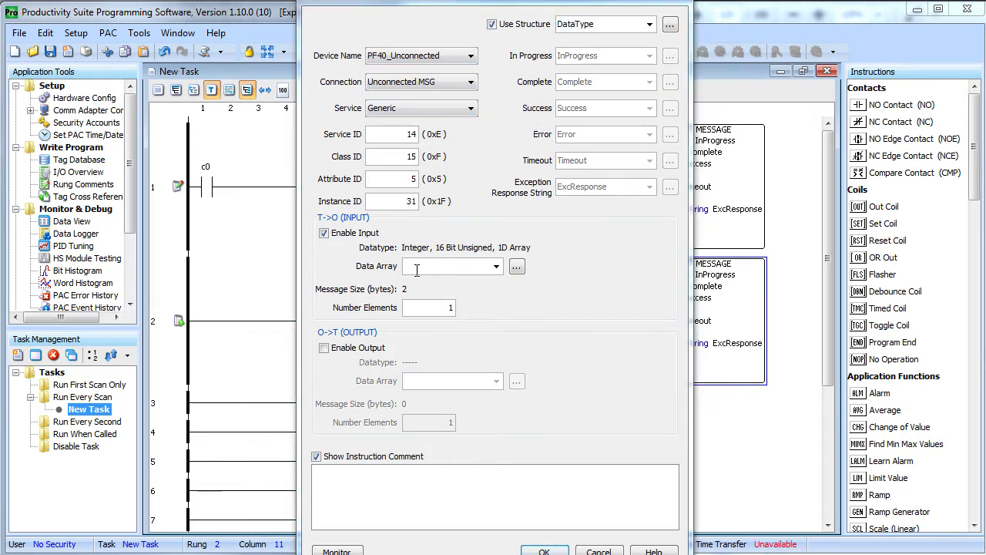
Step: Store the reply in array Data-Type with ExcResponse string length 128 and create the tags
type("Data-Ty")
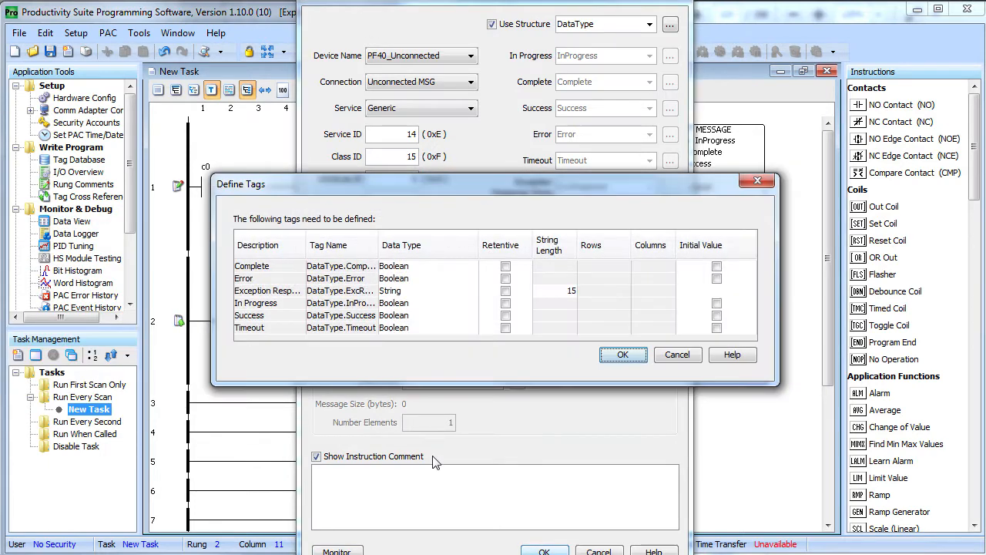
left_click(339, 291)
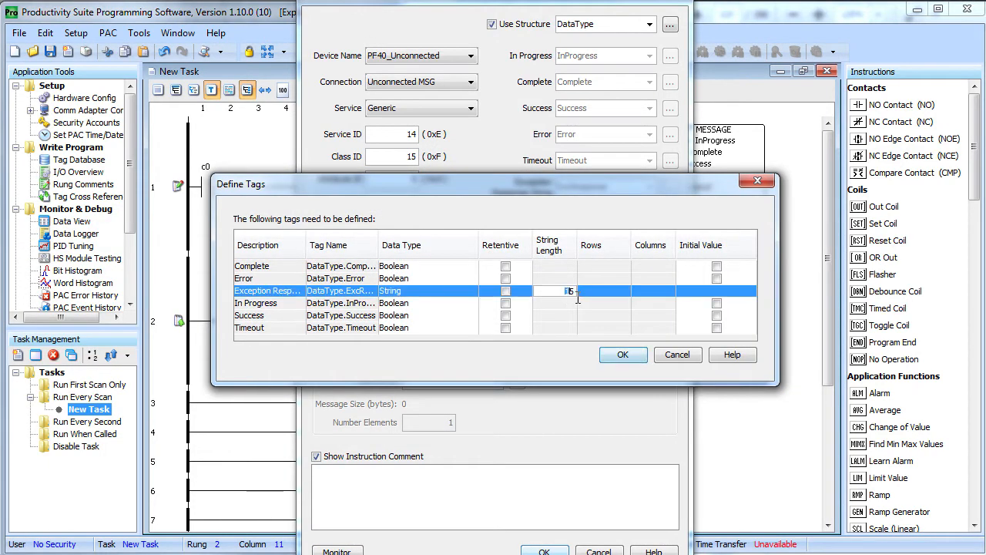
type("128")
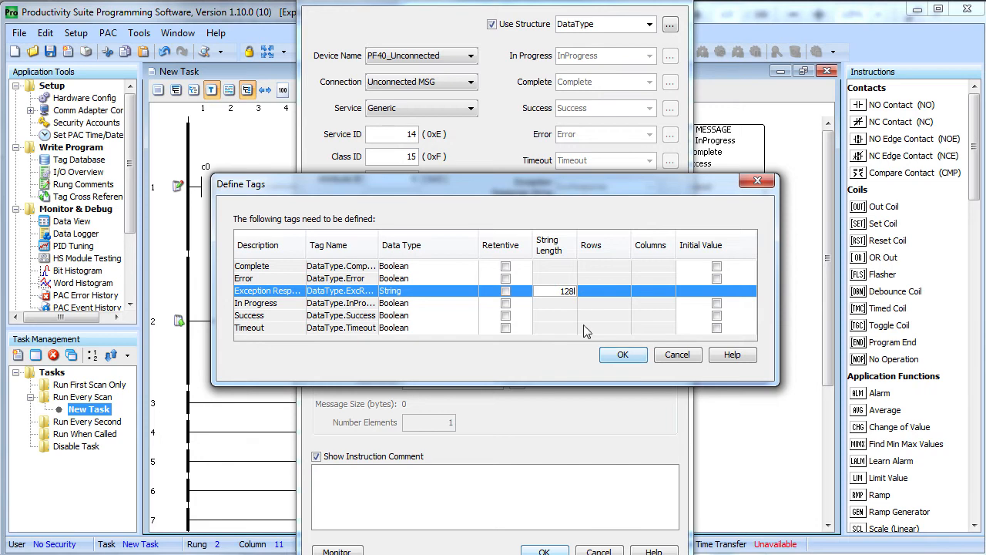
left_click(623, 354)
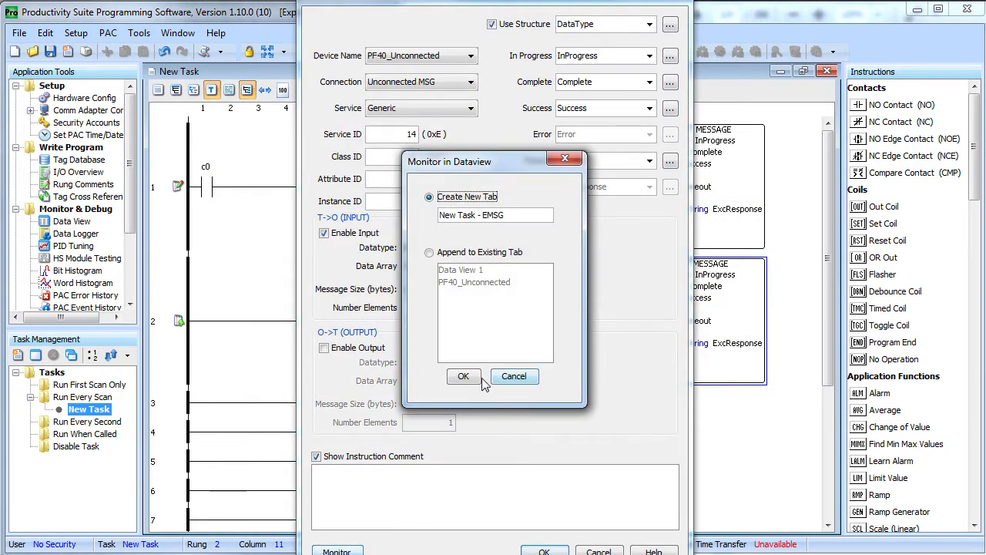
Step: Append the DataType message tags to the PF40_Unconnected data view and accept the instruction
left_click(429, 252)
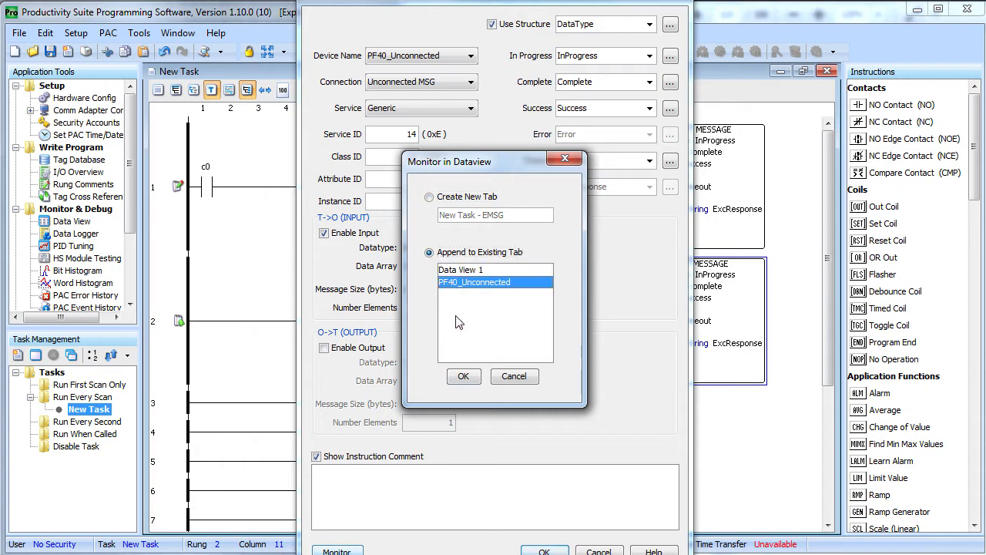
left_click(464, 376)
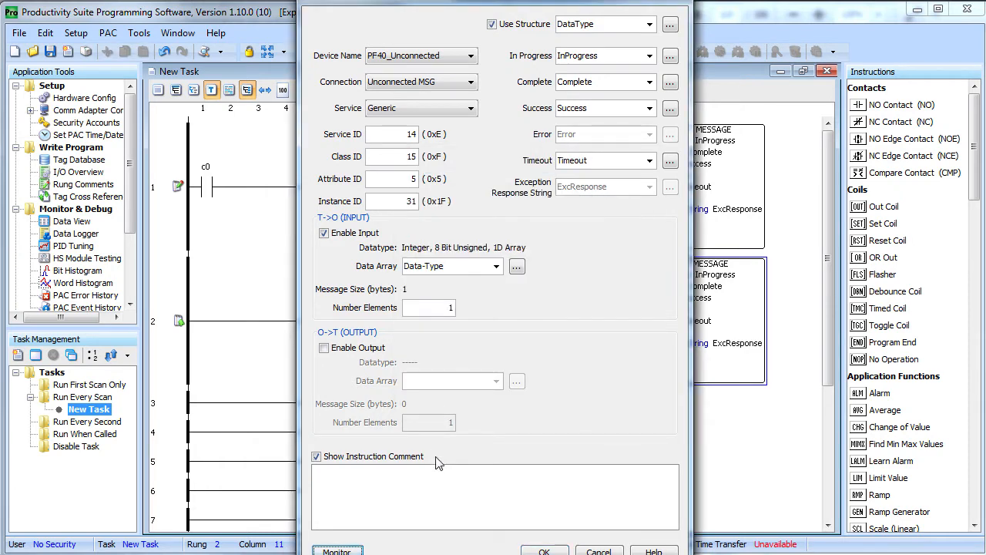
left_click(544, 551)
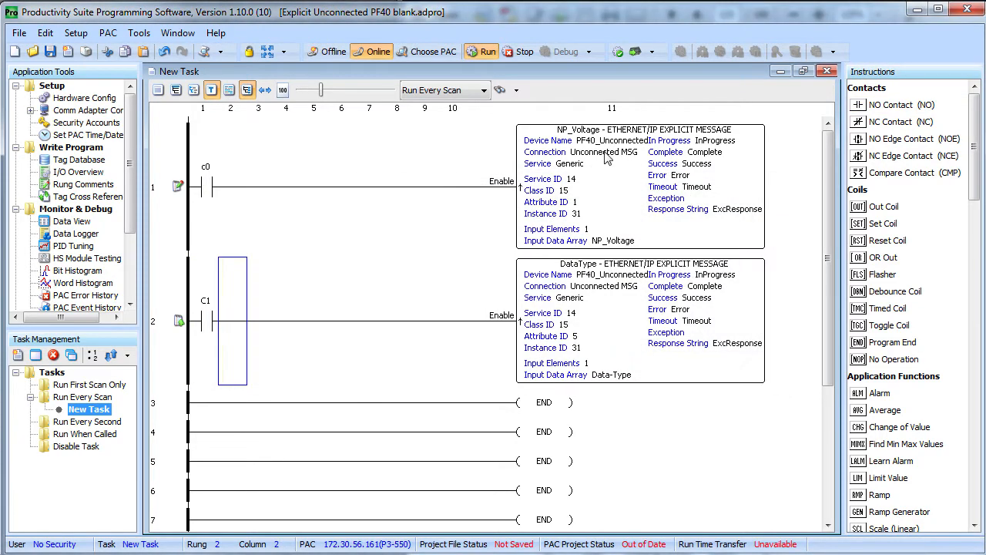
Step: Write C1 on from the data view and expand the DataType entry to check its values
left_click(480, 51)
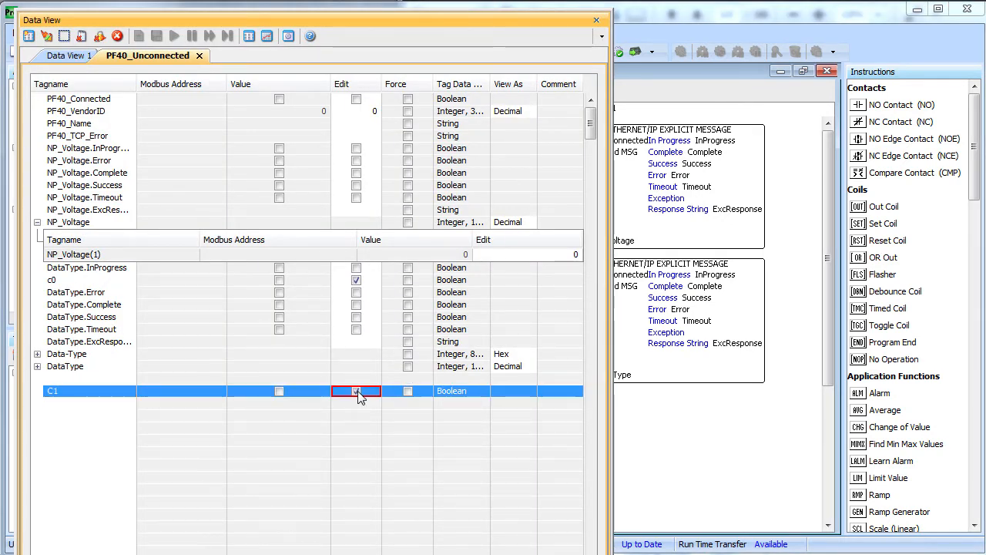
left_click(355, 391)
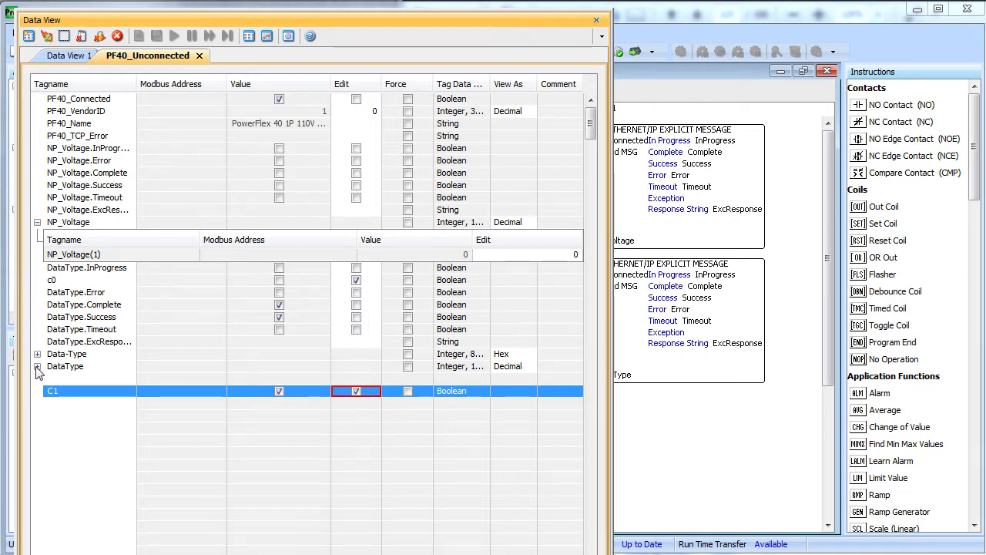
left_click(37, 354)
type("Name")
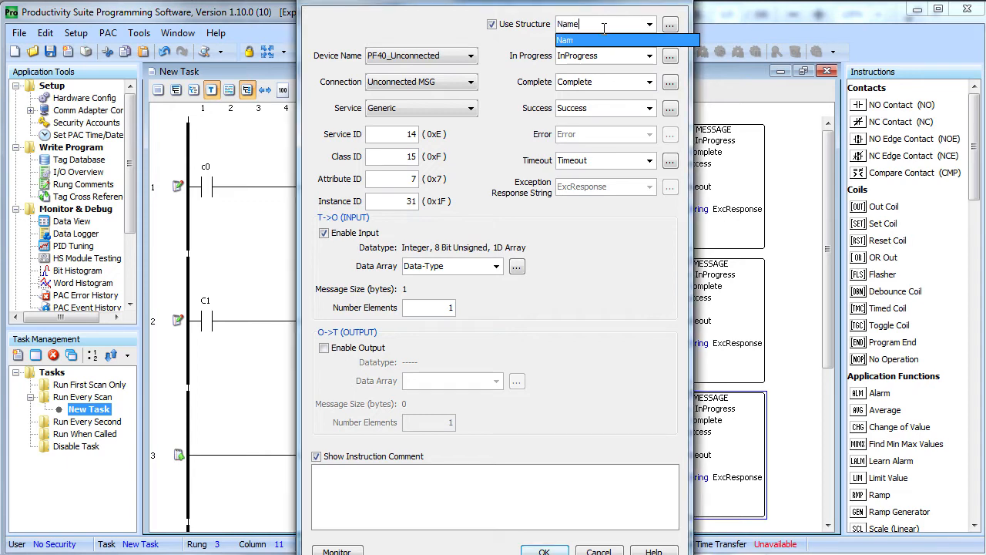
mouse_move(452, 266)
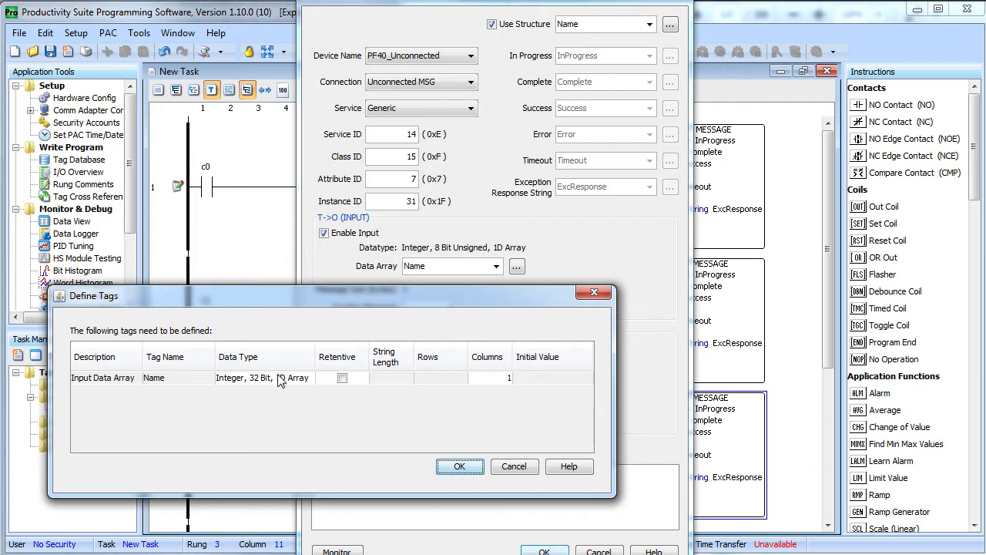
Step: Define the Name array tags with string length 128 for the attribute 7 message
left_click(460, 466)
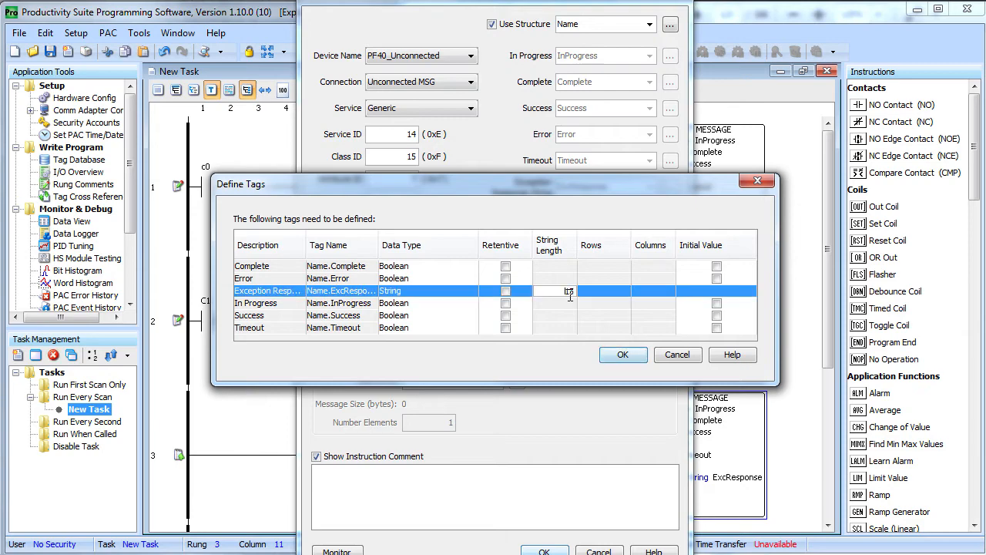
type("128")
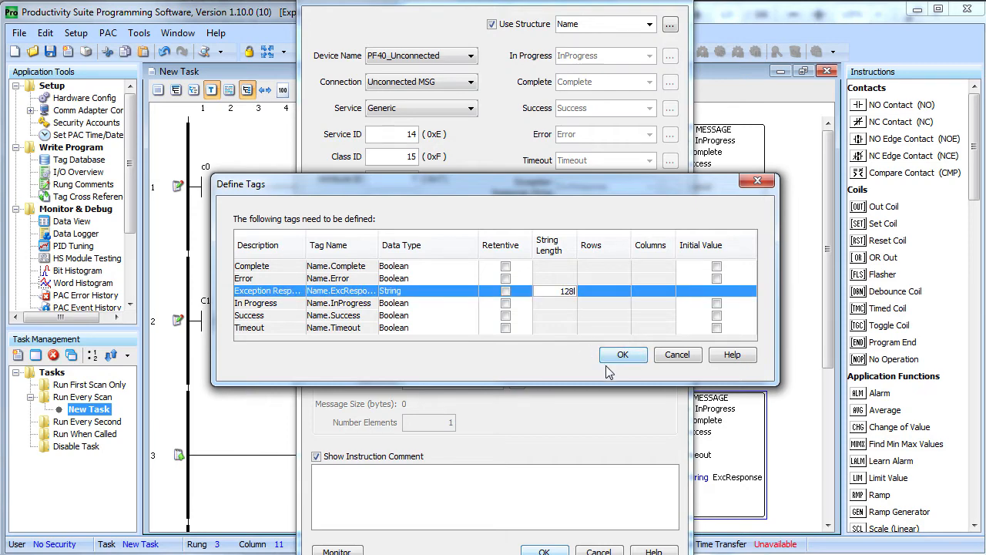
left_click(622, 354)
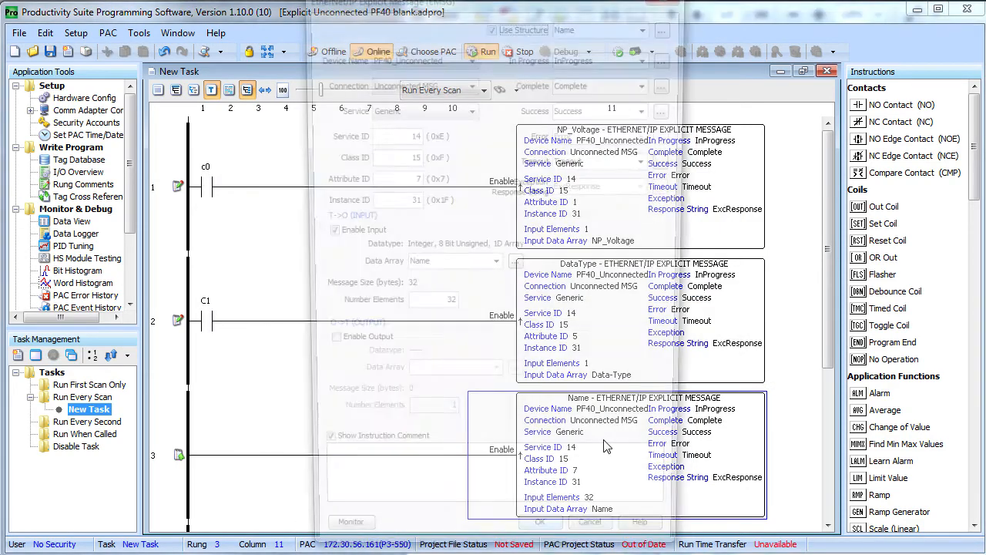
Step: Append the Name message tags to the PF40_Unconnected data view and accept the instruction
left_click(352, 521)
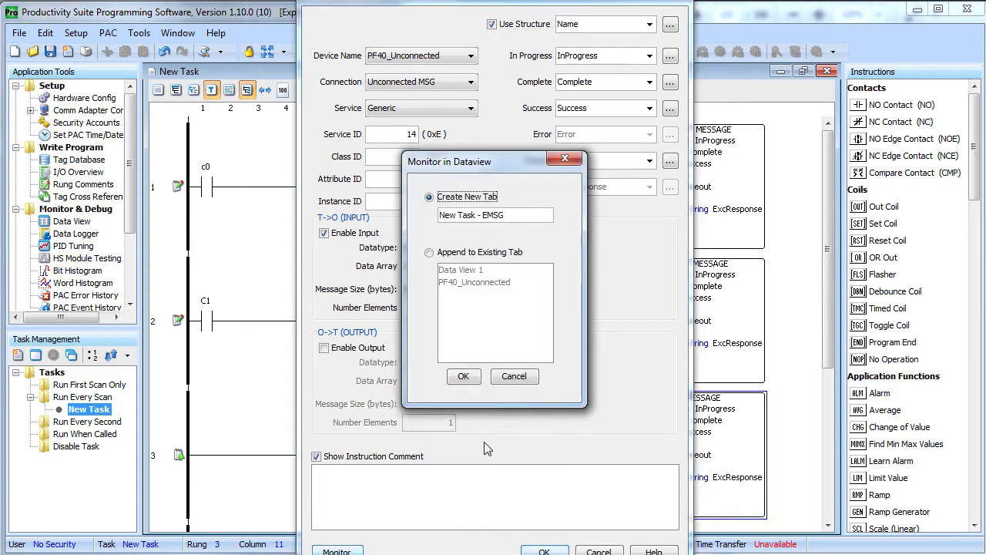
left_click(429, 252)
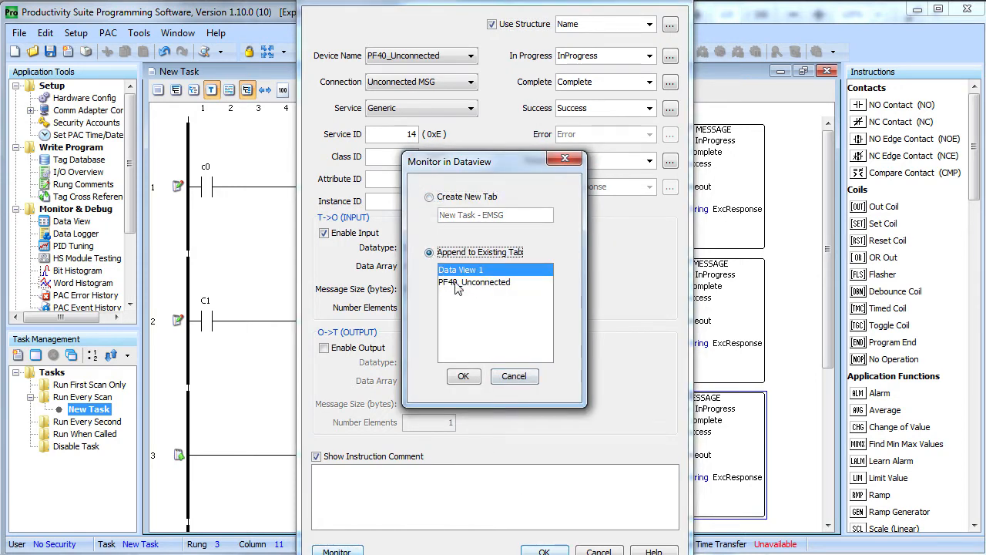
left_click(463, 376)
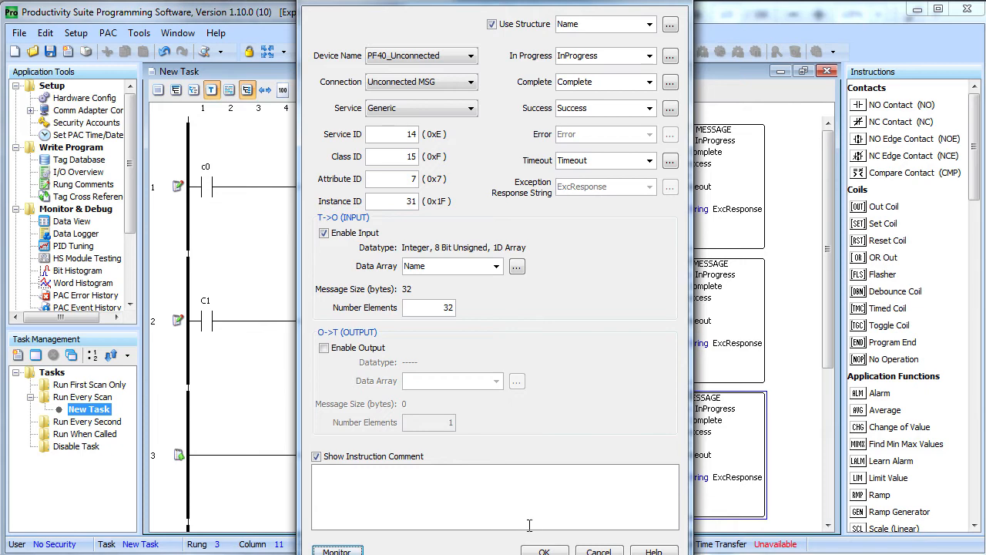
left_click(544, 552)
type("np")
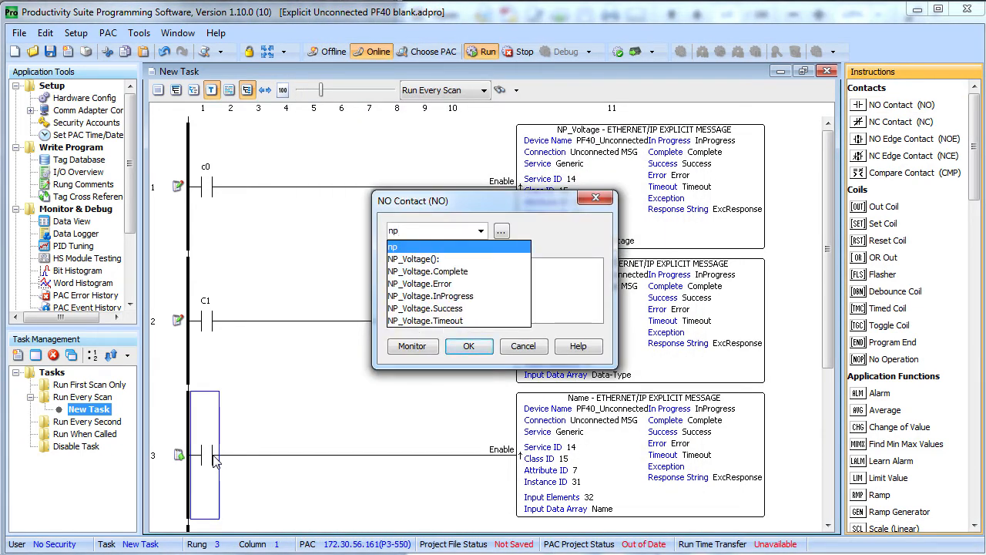
Step: Gate rung 4 with an NP_Voltage.Success contact
left_click(425, 308)
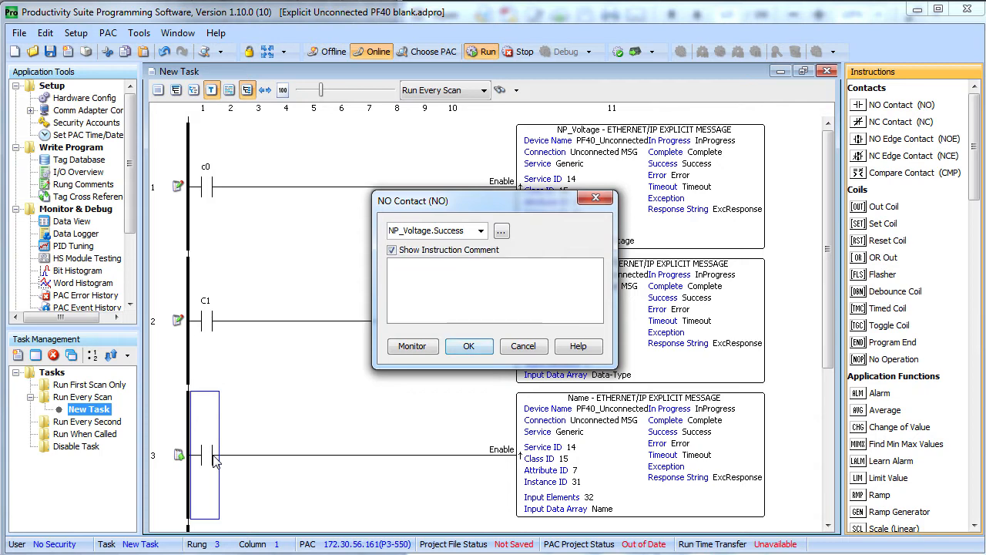
left_click(468, 345)
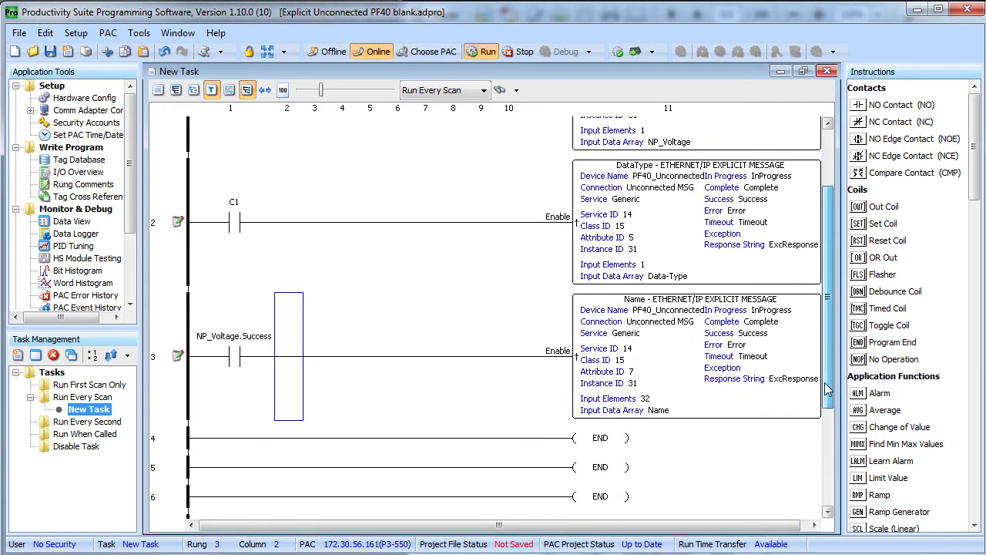
scroll("down", 3)
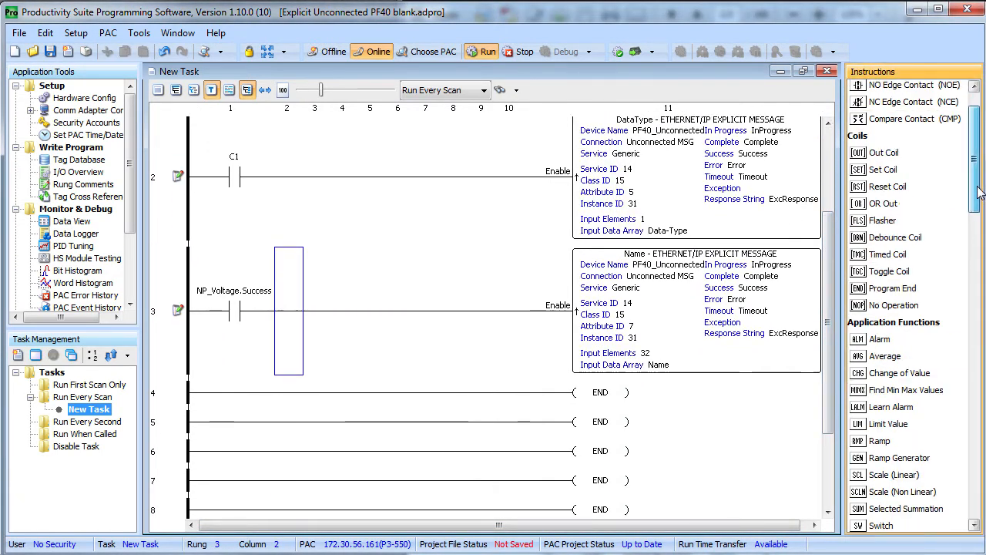
scroll("down", 3)
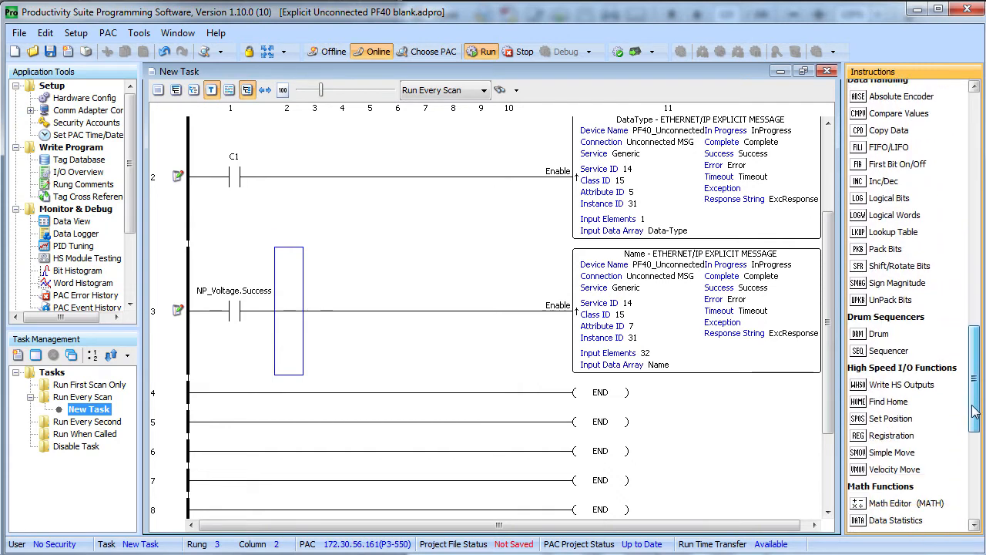
scroll("down", 3)
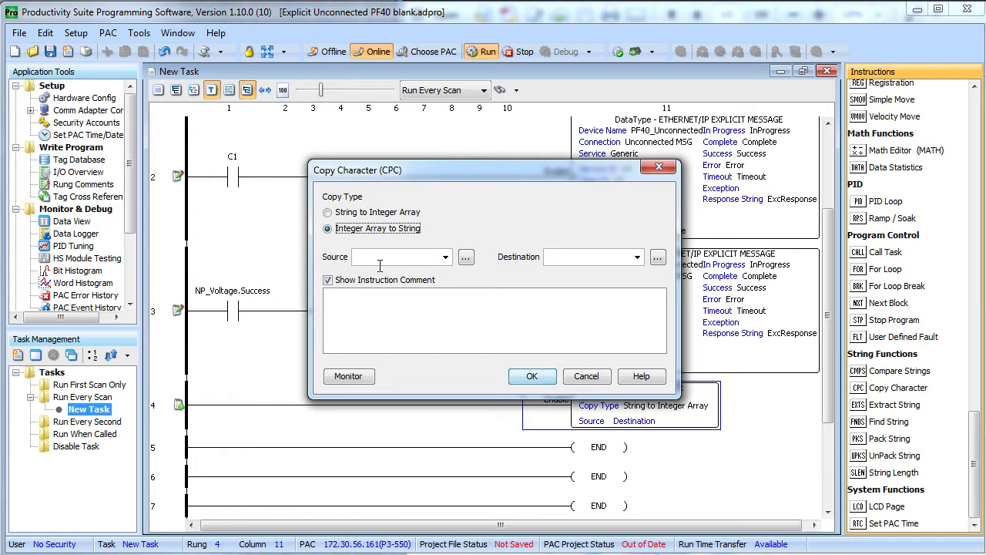
Step: Add a Copy Character from integer array Name to a new Name_String string tag
type("Name")
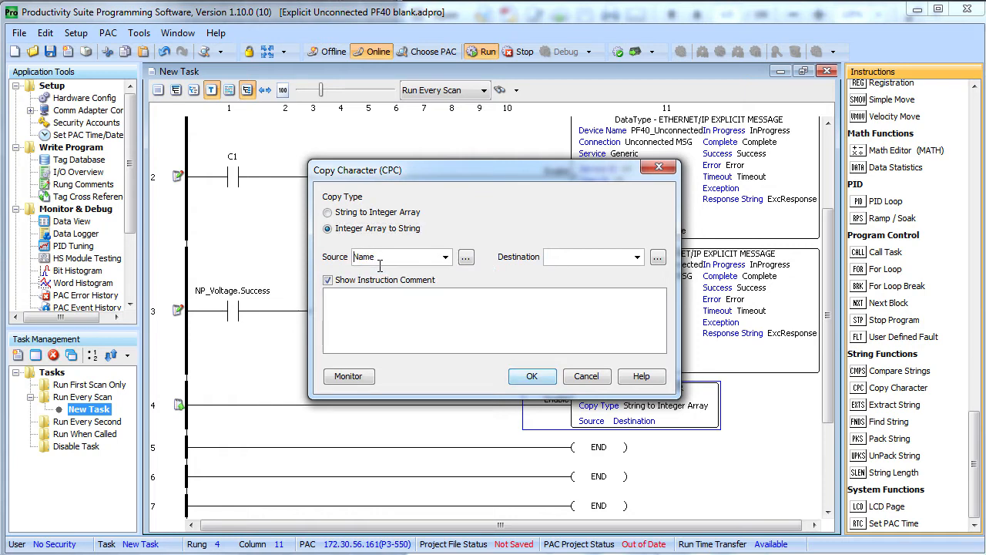
type("Name_String")
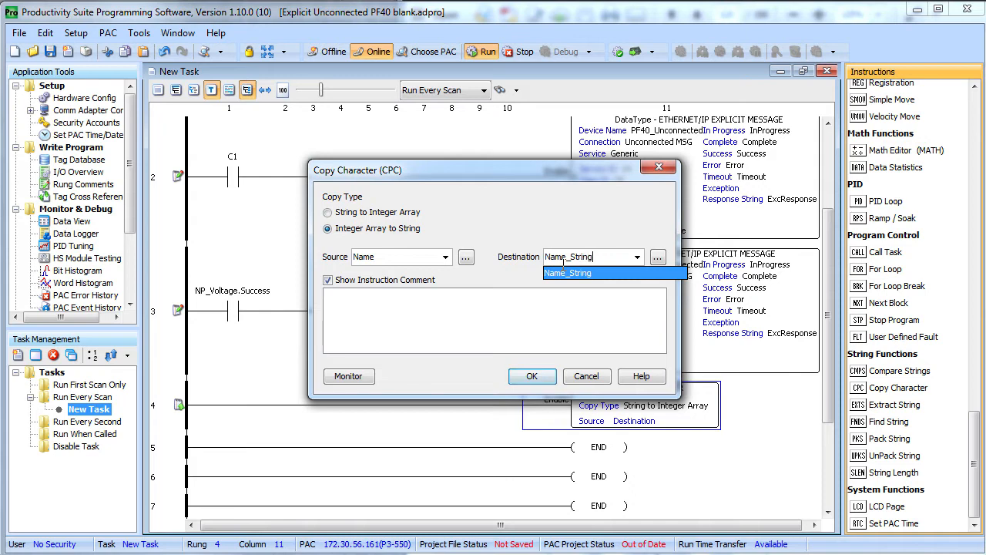
left_click(532, 376)
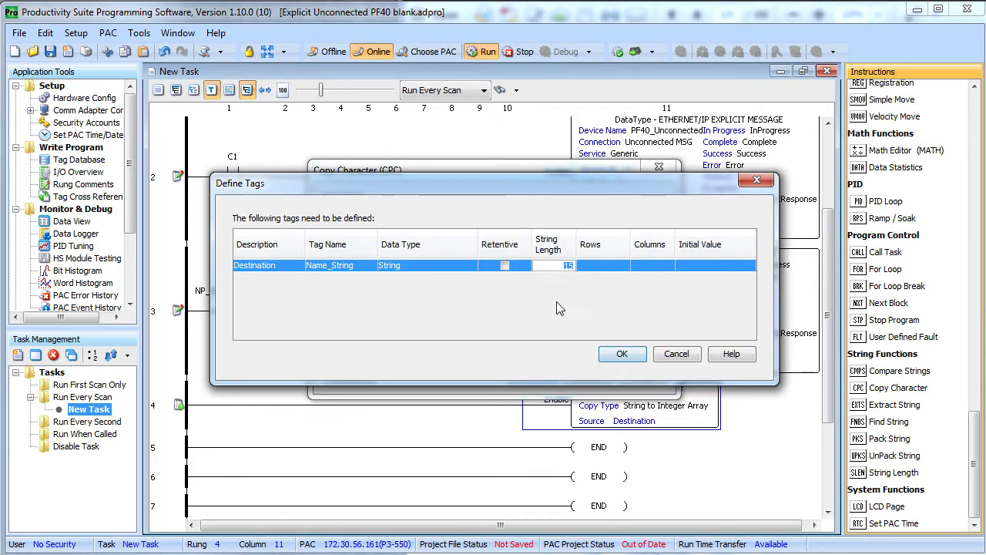
left_click(622, 353)
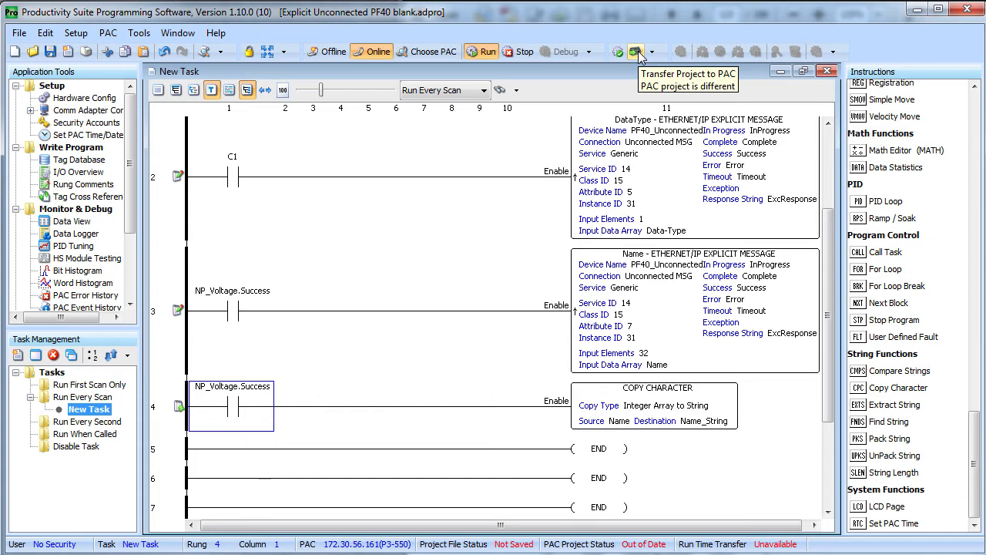
Step: Transfer the edited project to the PAC and check the tags in Data View
left_click(635, 52)
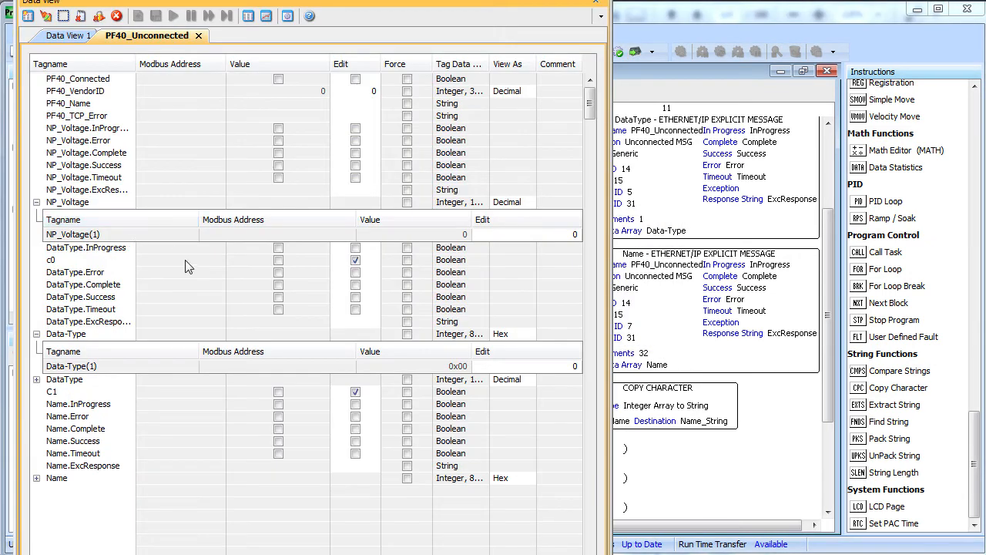
left_click(63, 464)
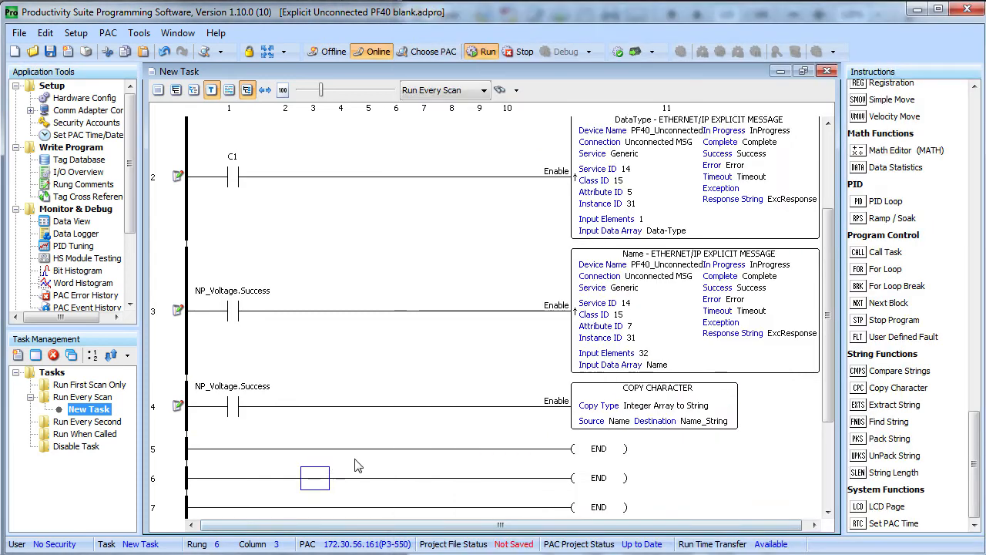
Step: Copy the Name message to rung 5 as a Units message reading attribute 8 into a 6-element Units array
left_click(694, 308)
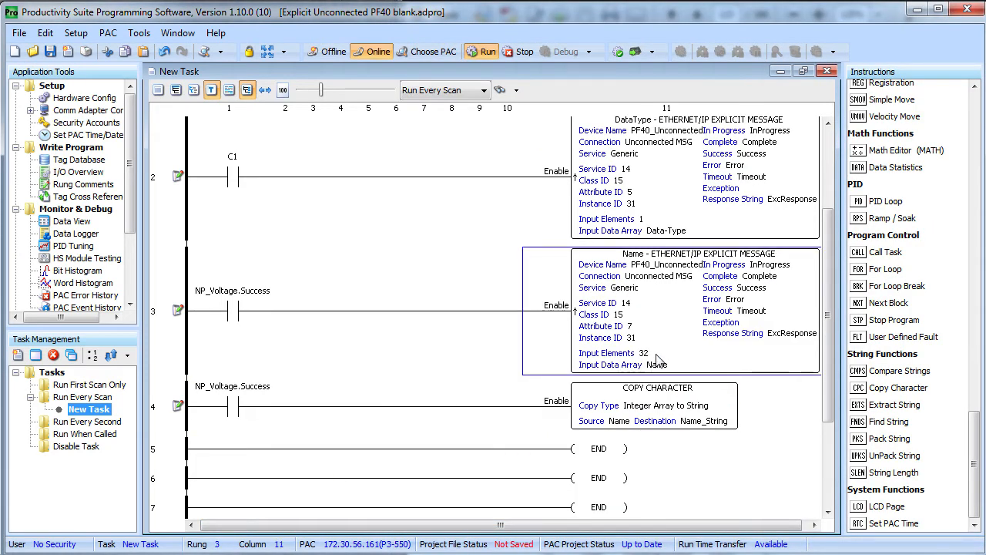
scroll("down", 3)
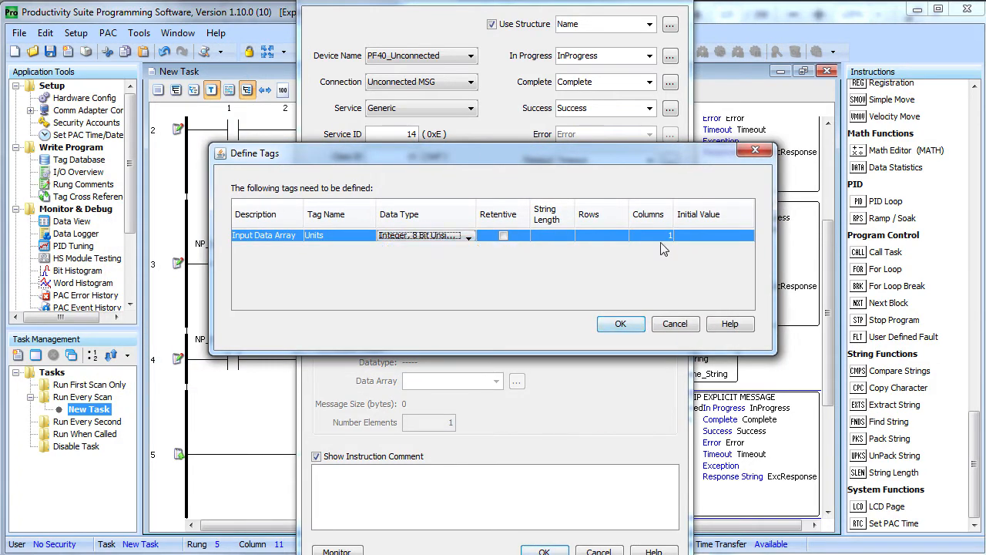
left_click(620, 323)
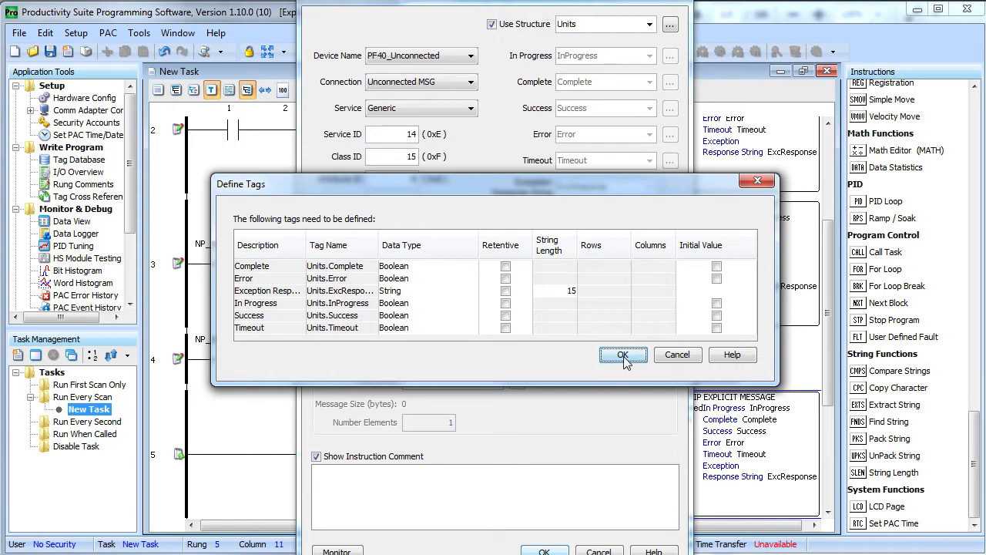
left_click(623, 354)
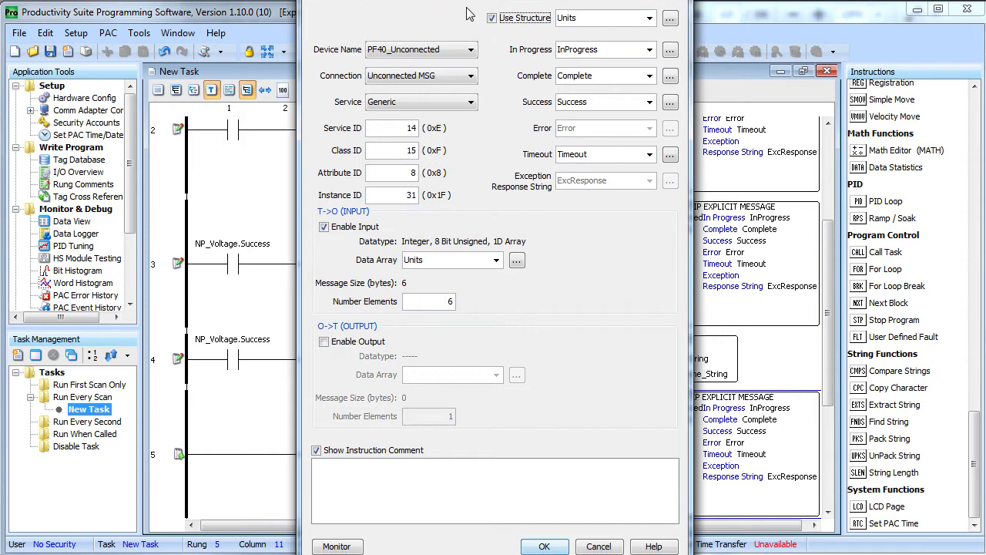
Step: Monitor the Units message tags, appending them to the PF40_Unconnected data view
left_click(336, 546)
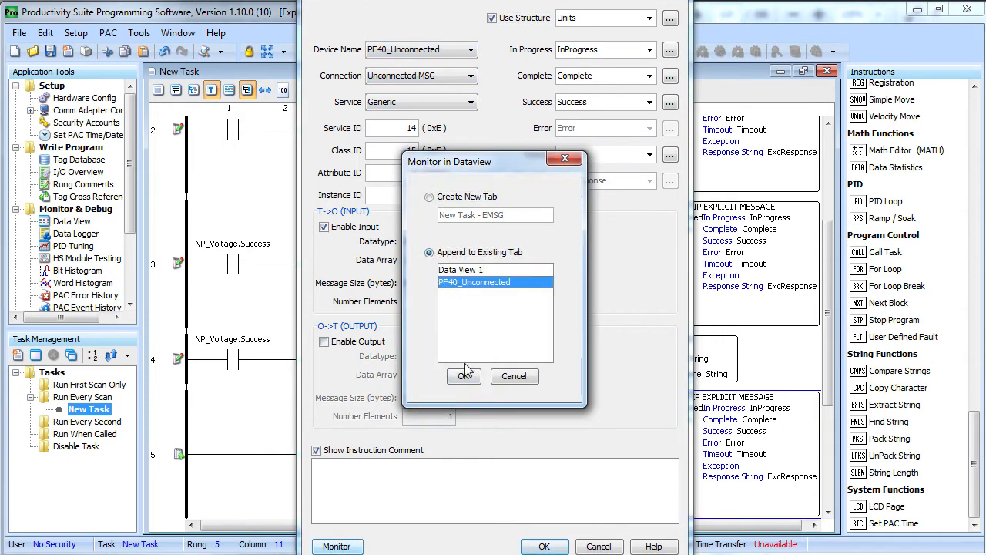
left_click(464, 376)
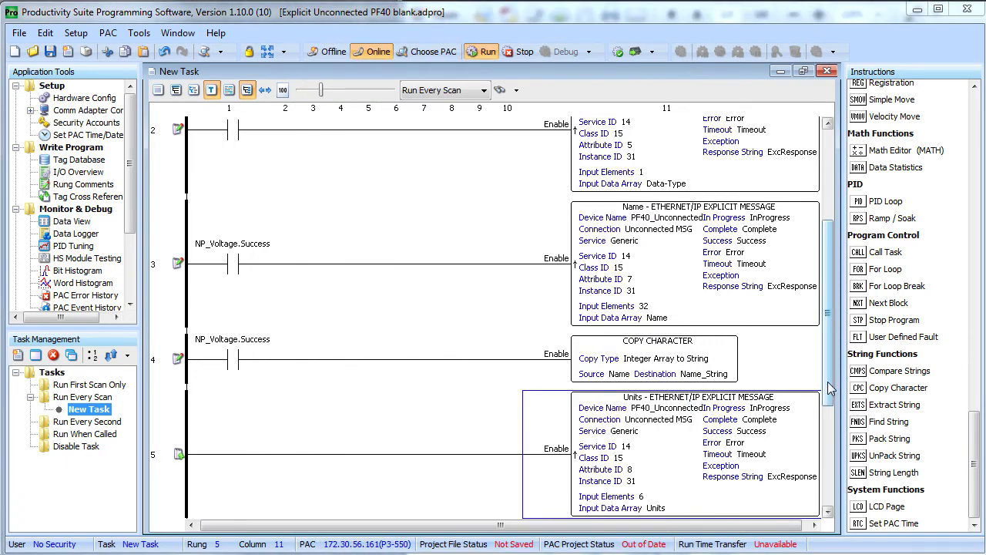
Step: Make Name.Success the condition on rung 5's Units message contact
scroll("down", 3)
type("Nam")
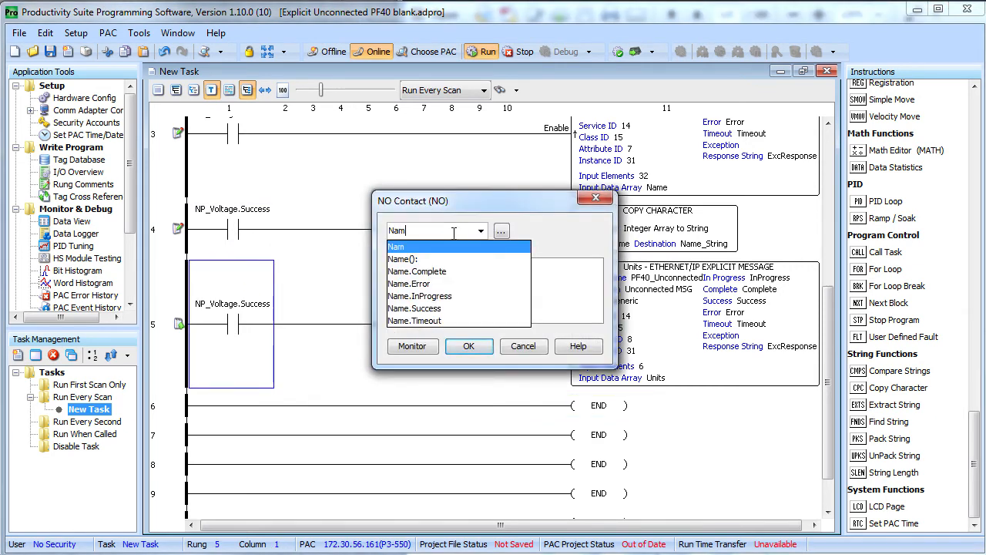
left_click(415, 307)
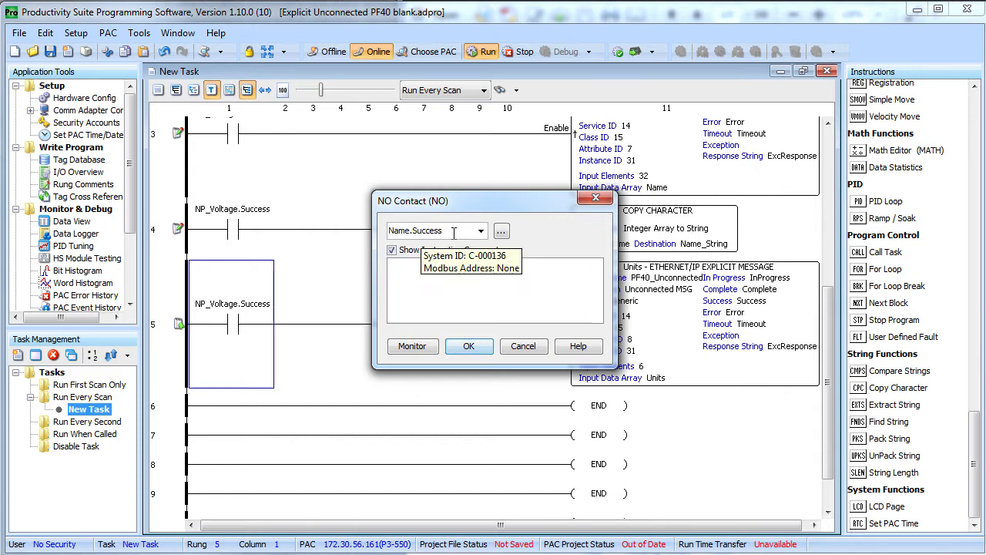
left_click(469, 345)
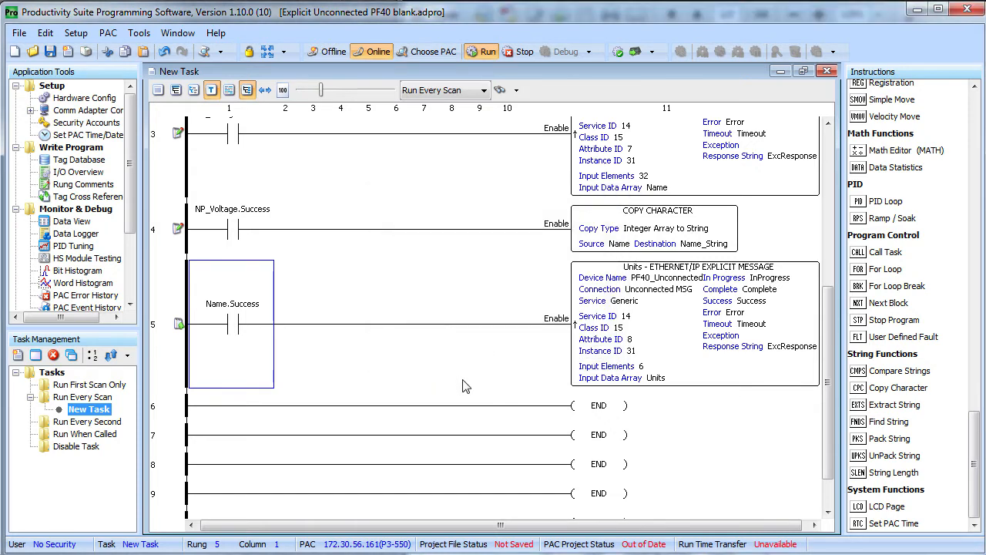
mouse_move(601, 401)
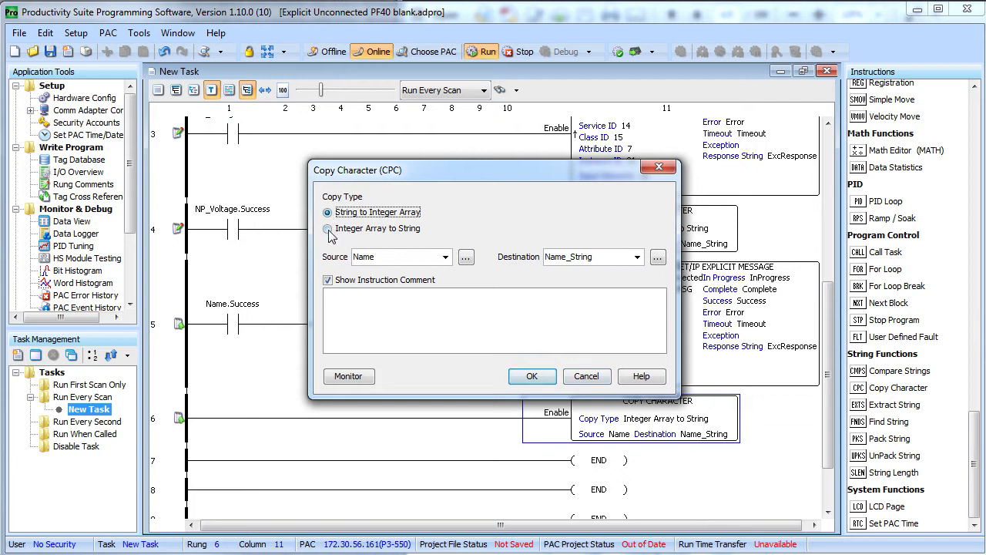
Step: Add a rung 6 Copy Character converting the Units array into a new Units_String tag of length 6
left_click(328, 230)
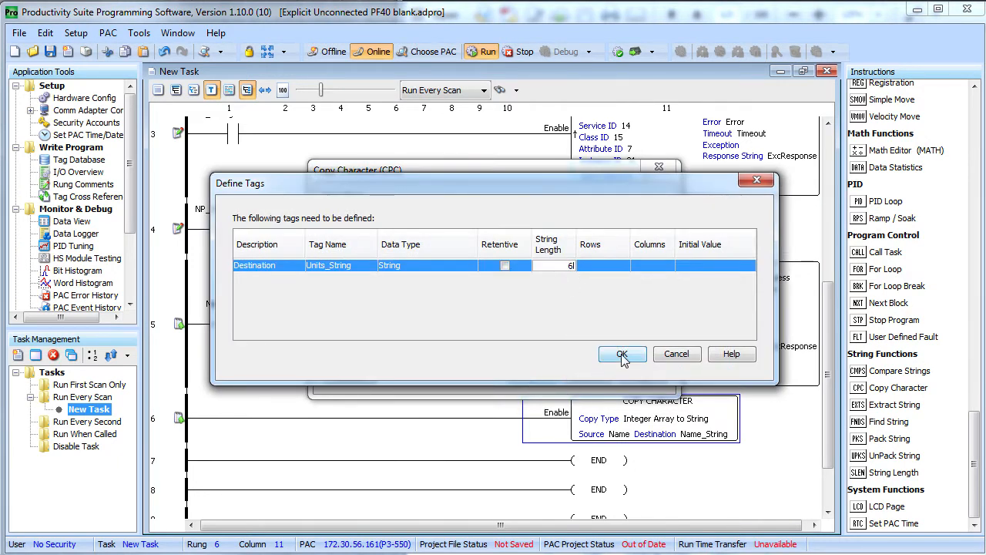
left_click(622, 354)
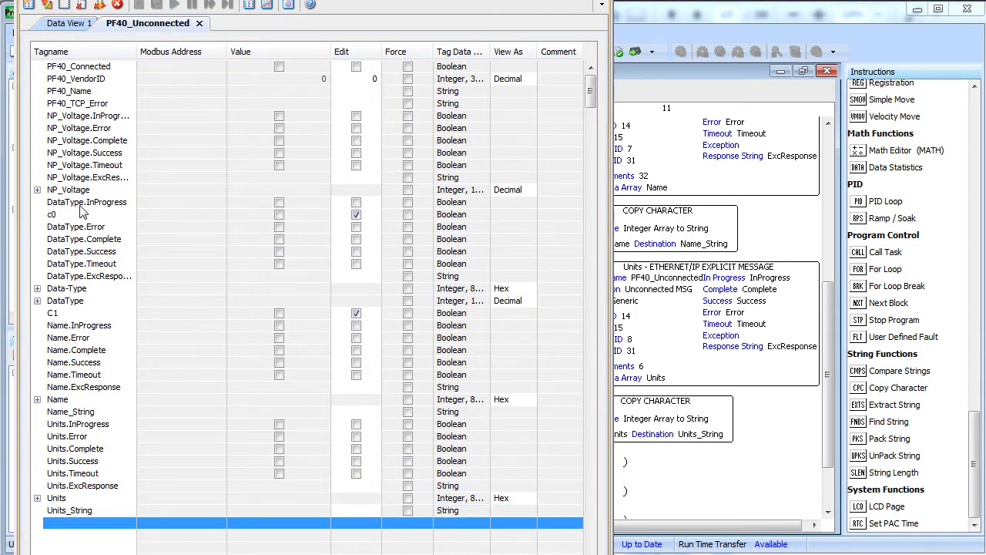
Step: Transfer to the PAC and view the Units tags in the PF40_Unconnected data view
left_click(51, 214)
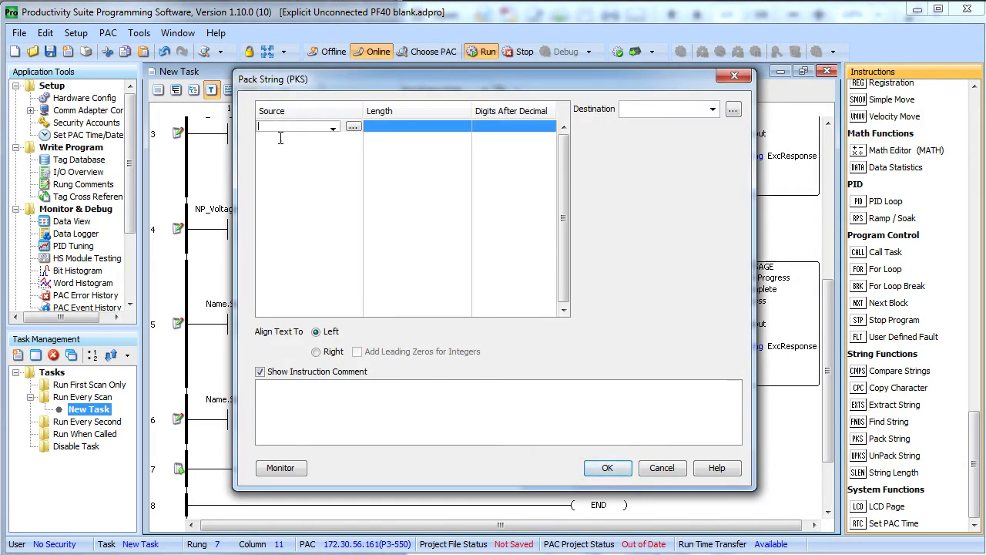
Step: Pack Name_String (24), NP_Voltage(1) (4) and Units_String (3) into Final_String on rung 7
type("Name")
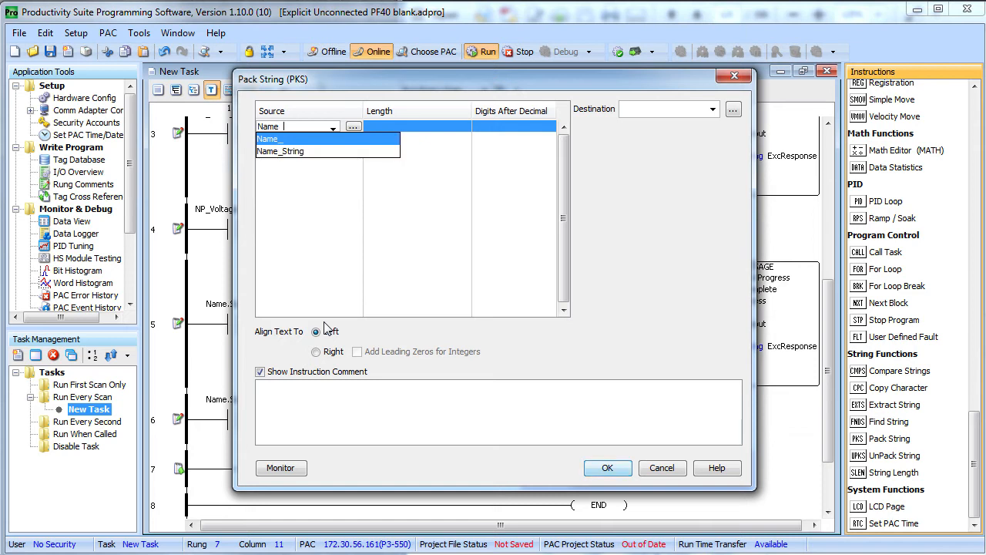
left_click(280, 151)
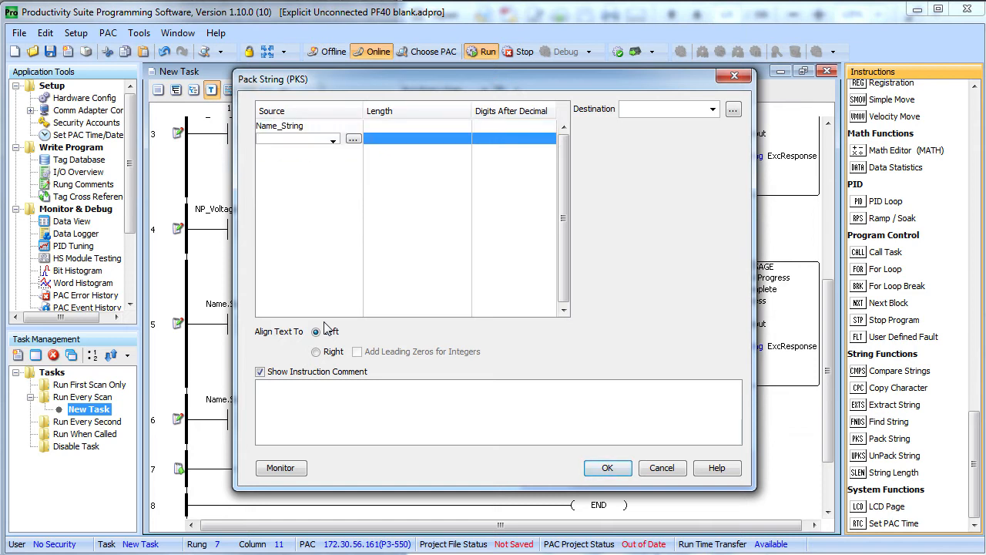
type("NP_Voltage(1")
type("Uni")
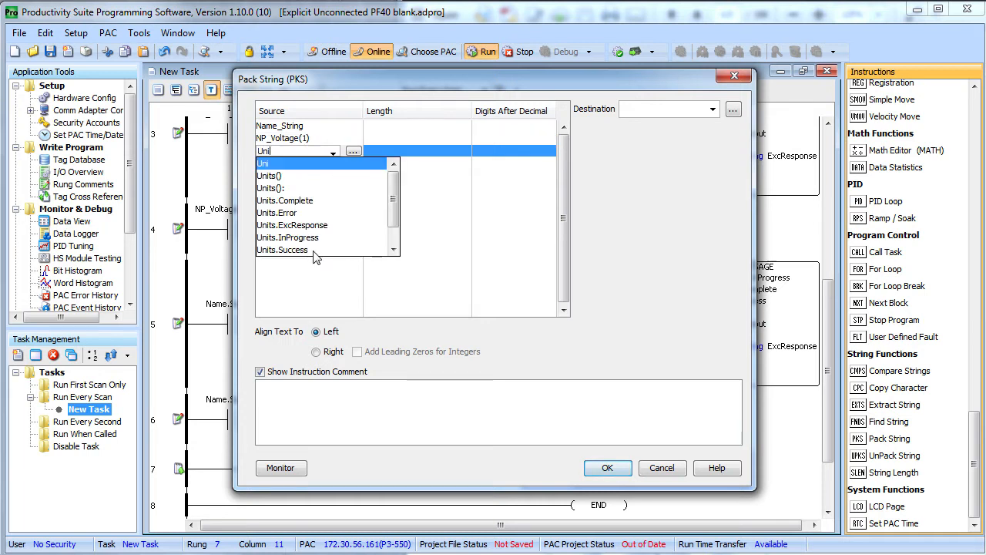
left_click(277, 138)
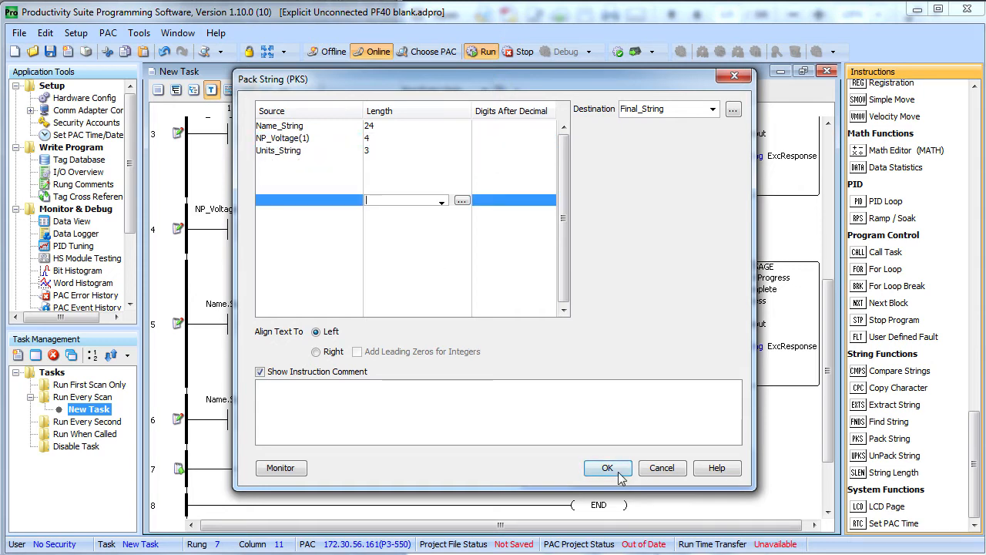
left_click(608, 467)
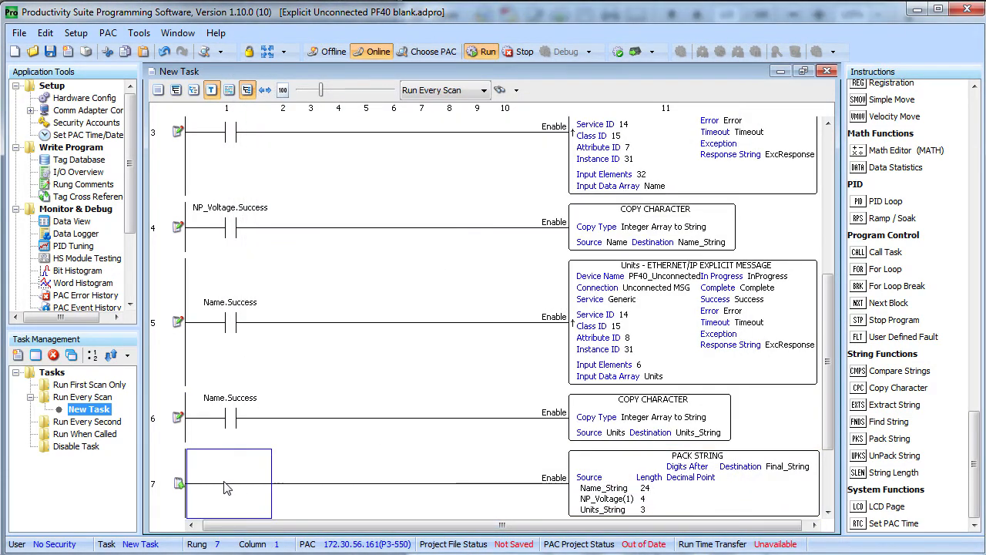
Step: Trigger c0 and inspect Final_String 'Motor NP Volts 225 V', expanding and collapsing the Units and Name array bytes
double_click(229, 483)
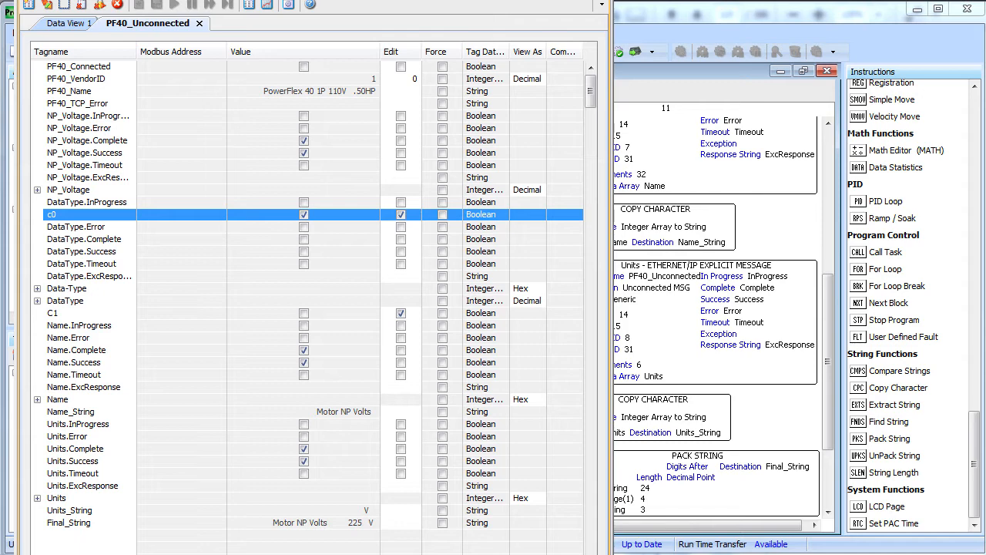
left_click(37, 498)
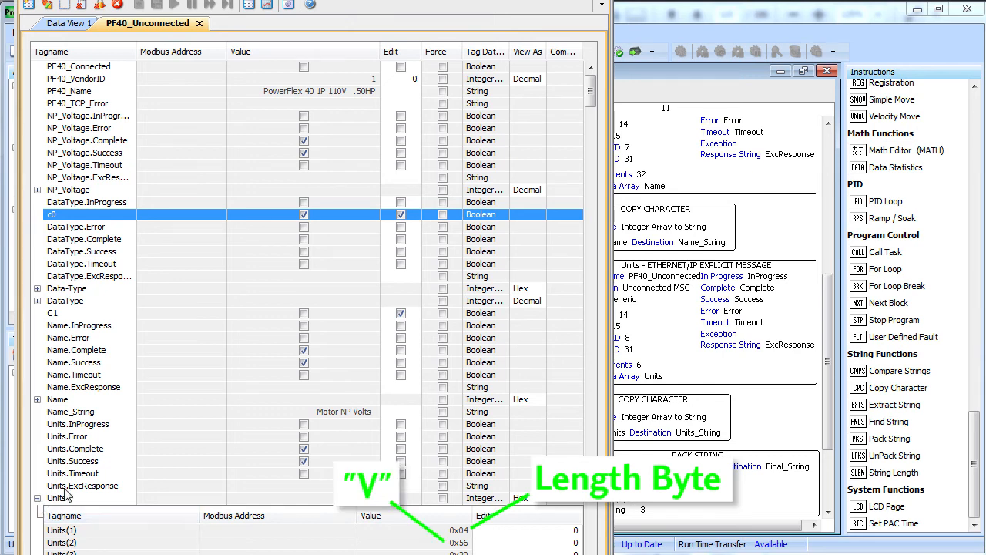
left_click(37, 400)
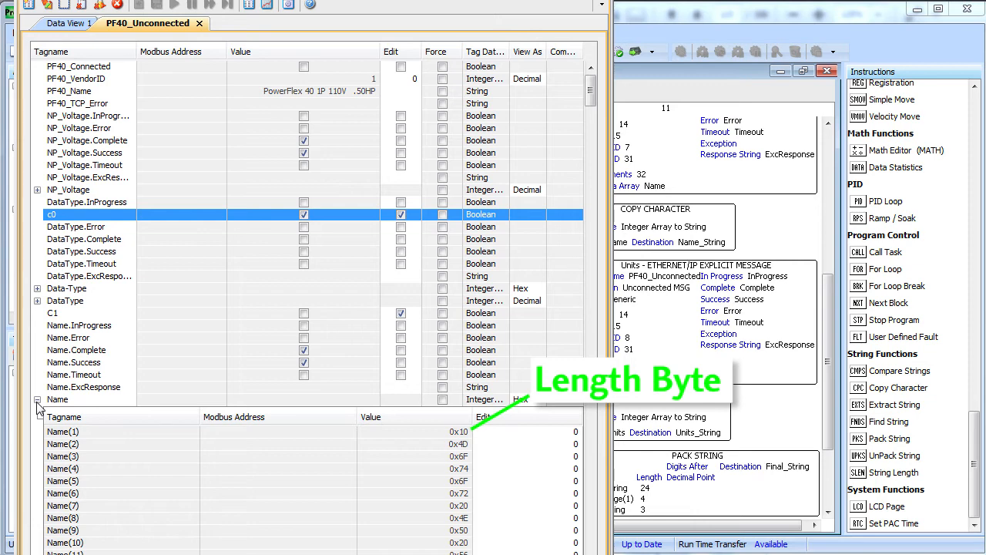
left_click(37, 399)
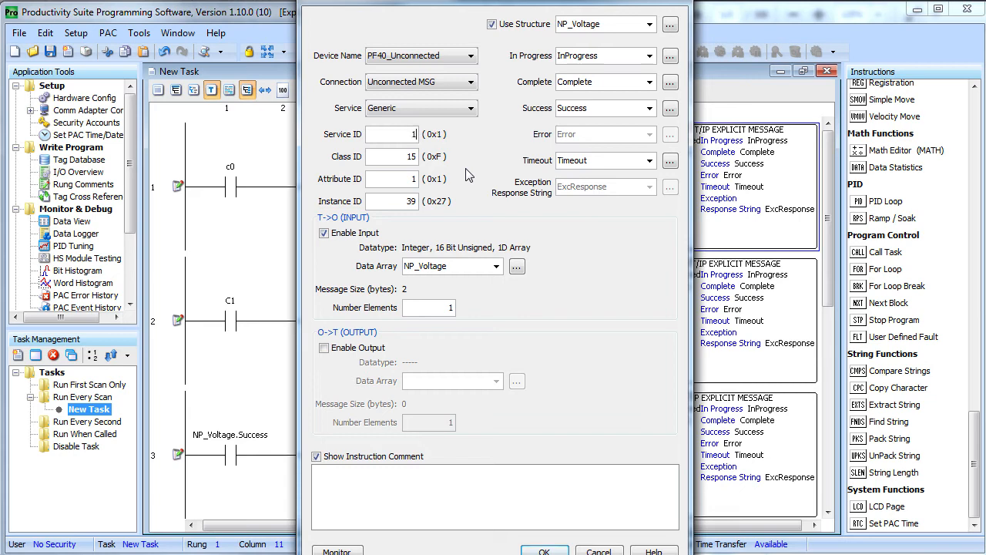
type("16")
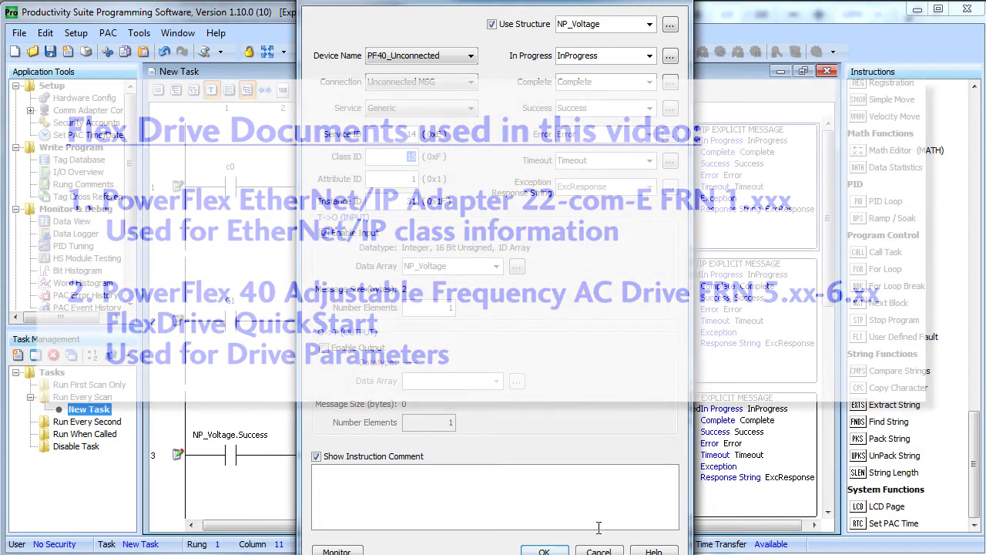
left_click(544, 551)
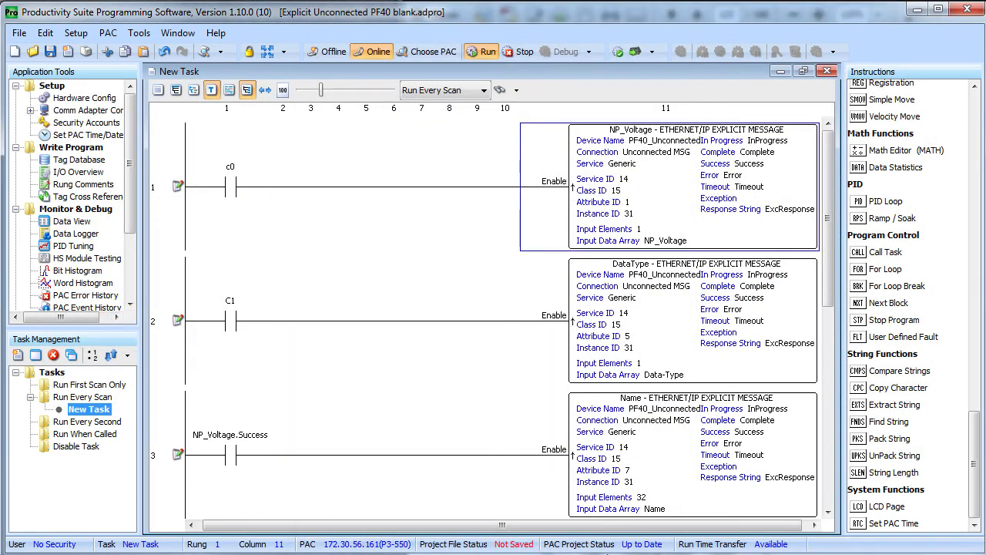